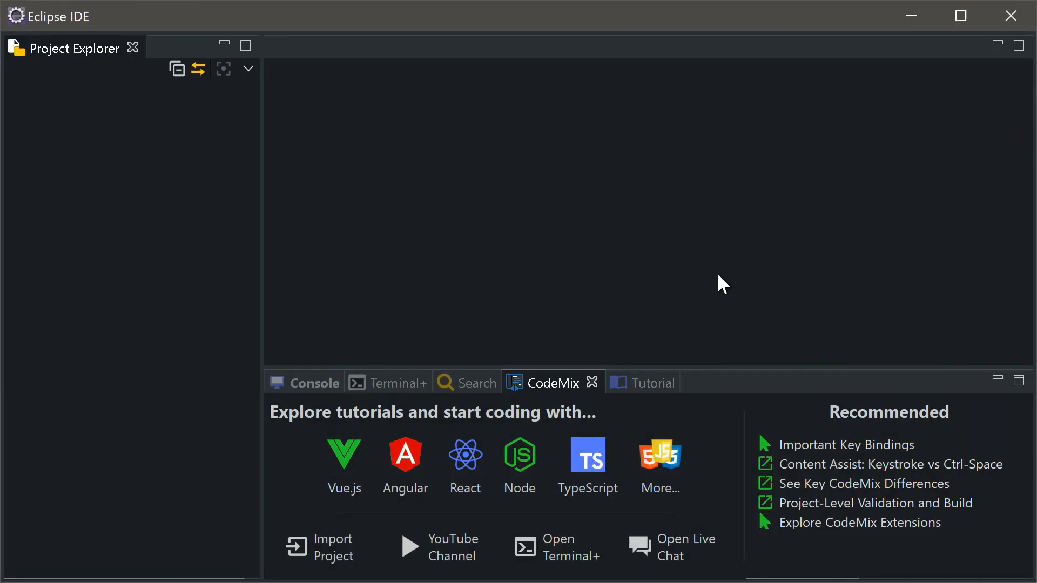
pyautogui.moveTo(462, 429)
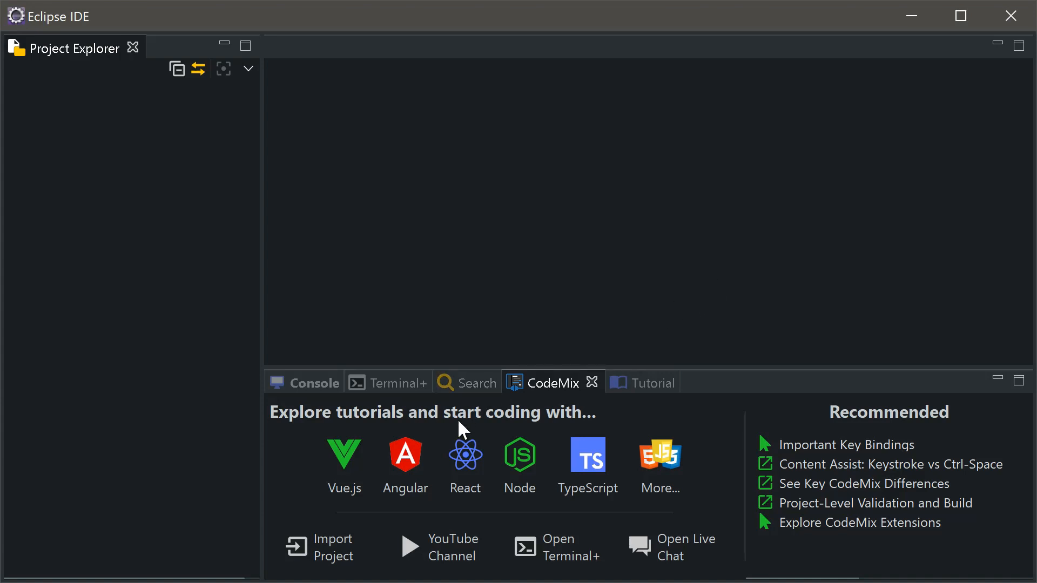
pyautogui.moveTo(464, 469)
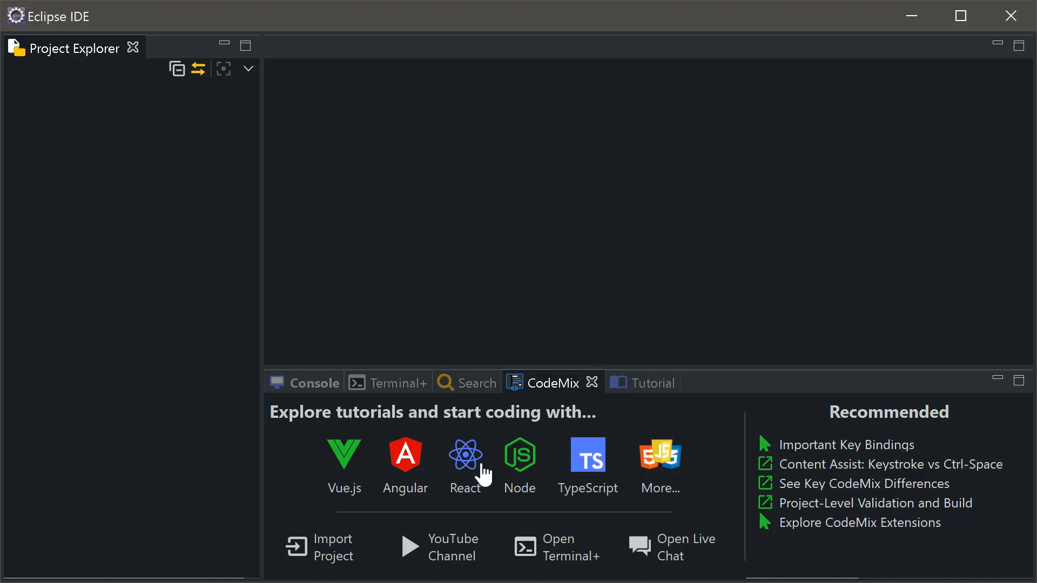
# Step: Start the React 101 tutorial, expand tutorial-react101's src/components, and advance to the Terminal+ step
pyautogui.click(465, 454)
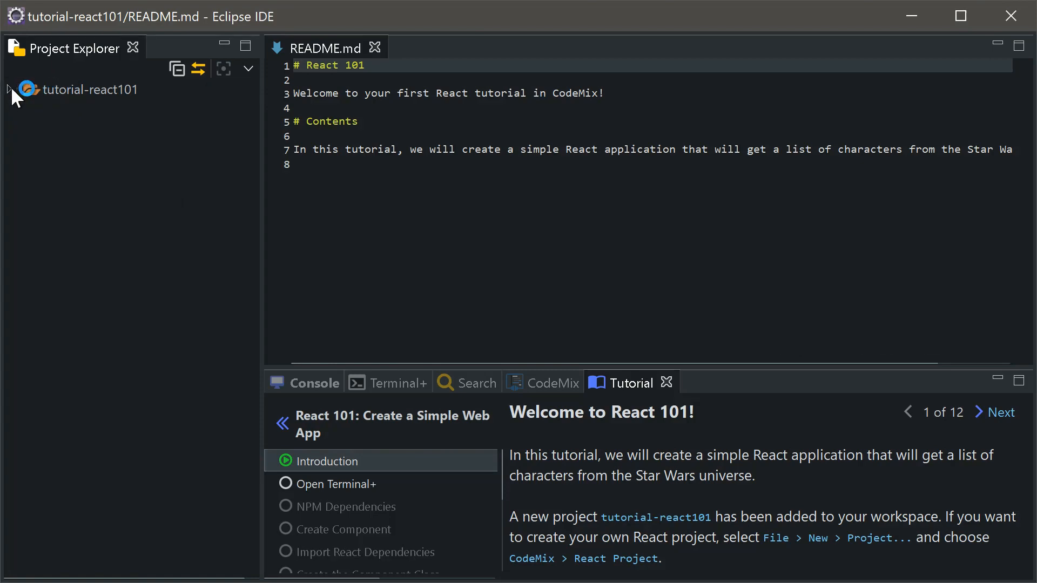
pyautogui.click(9, 89)
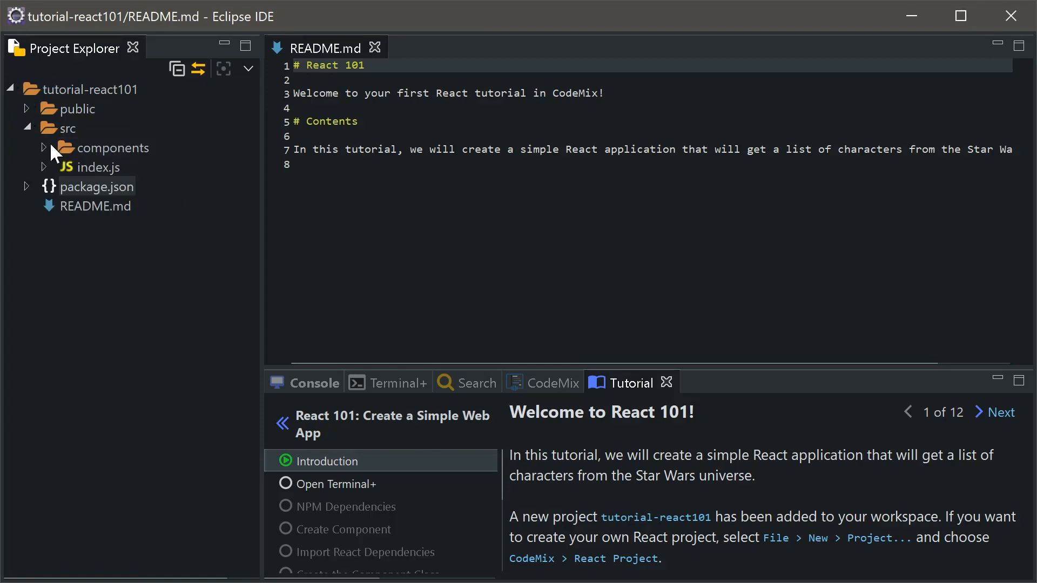
pyautogui.click(43, 147)
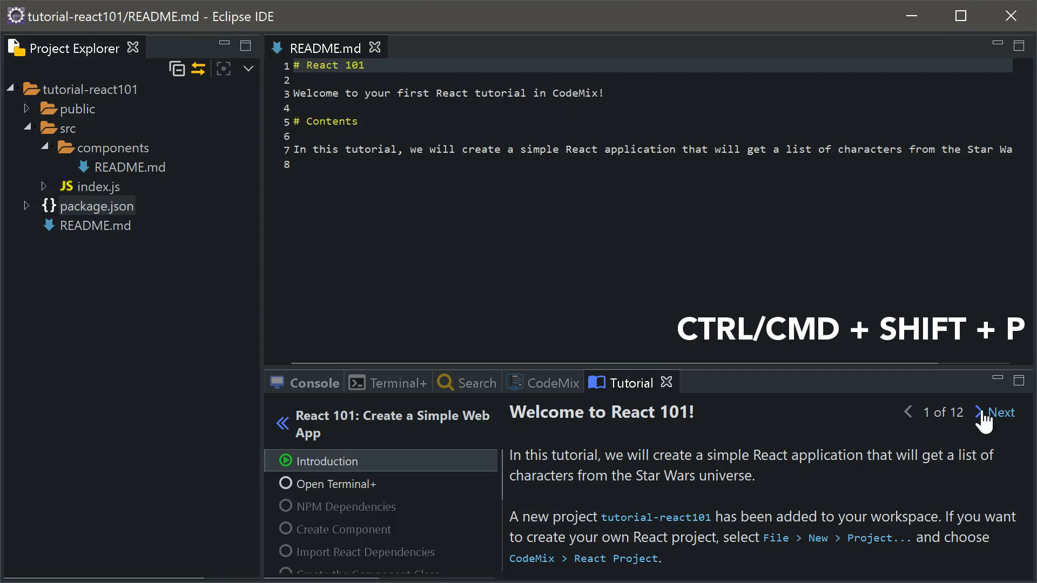
pyautogui.click(1002, 412)
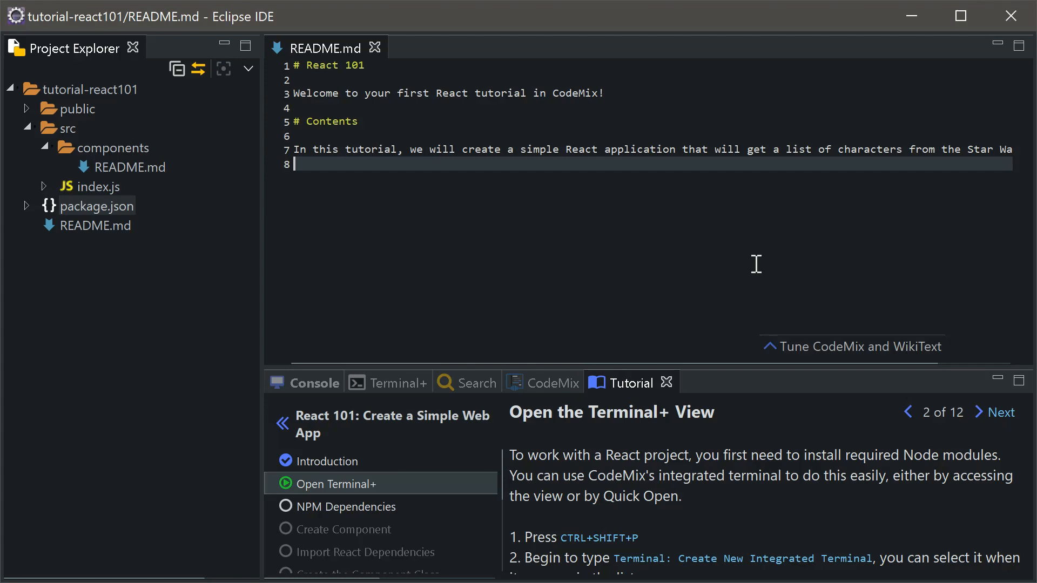
# Step: Open a Terminal+ session for tutorial-react101 with 'Terminal: Create New Integrated Terminal'
pyautogui.press('ctrl+shift+p')
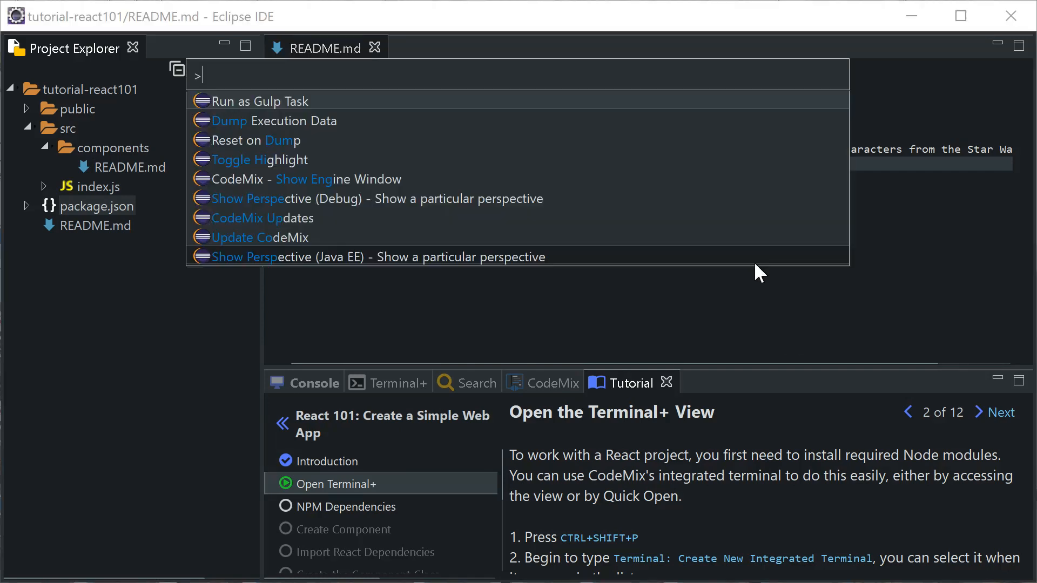
pyautogui.write('create termi')
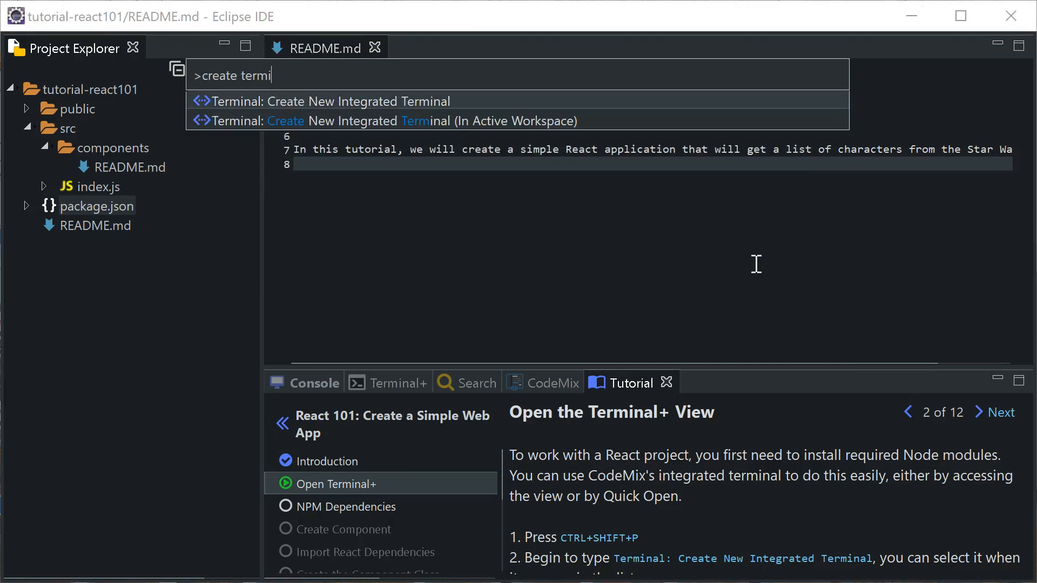
pyautogui.click(329, 101)
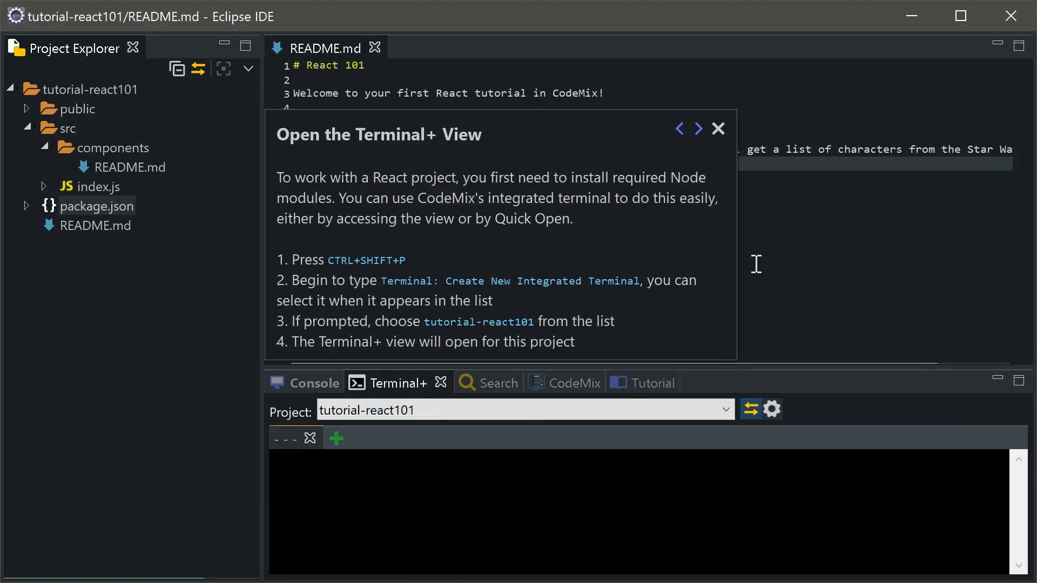
pyautogui.click(336, 437)
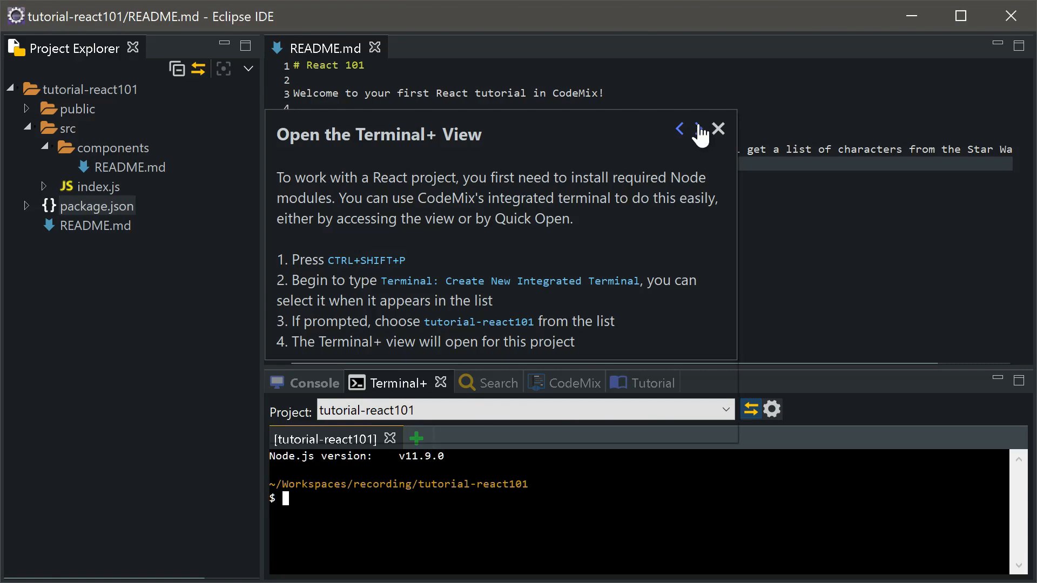
# Step: Advance the tutorial and run npm install in the Terminal+ view
pyautogui.click(699, 129)
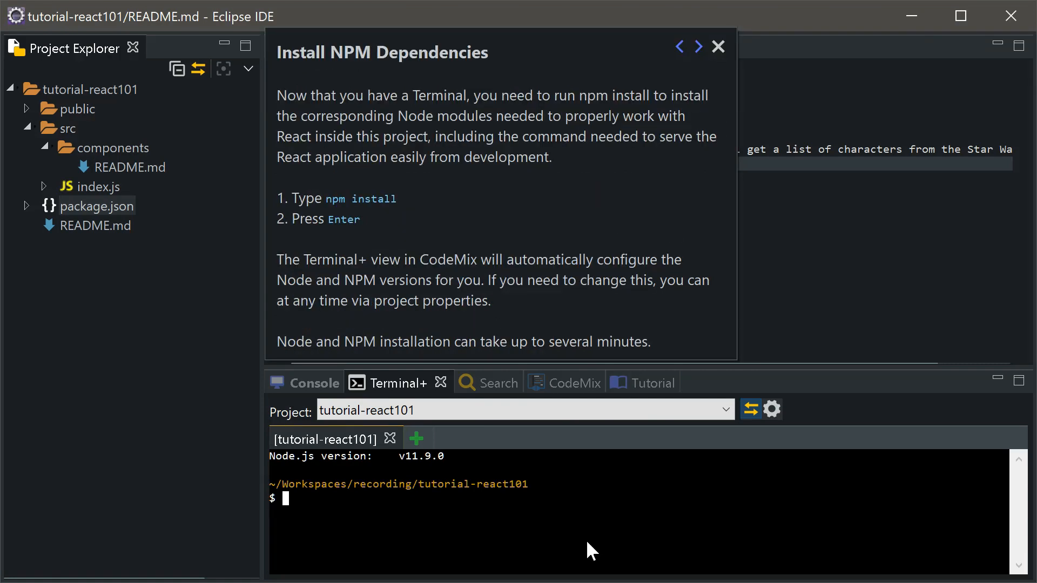
pyautogui.write('npm install')
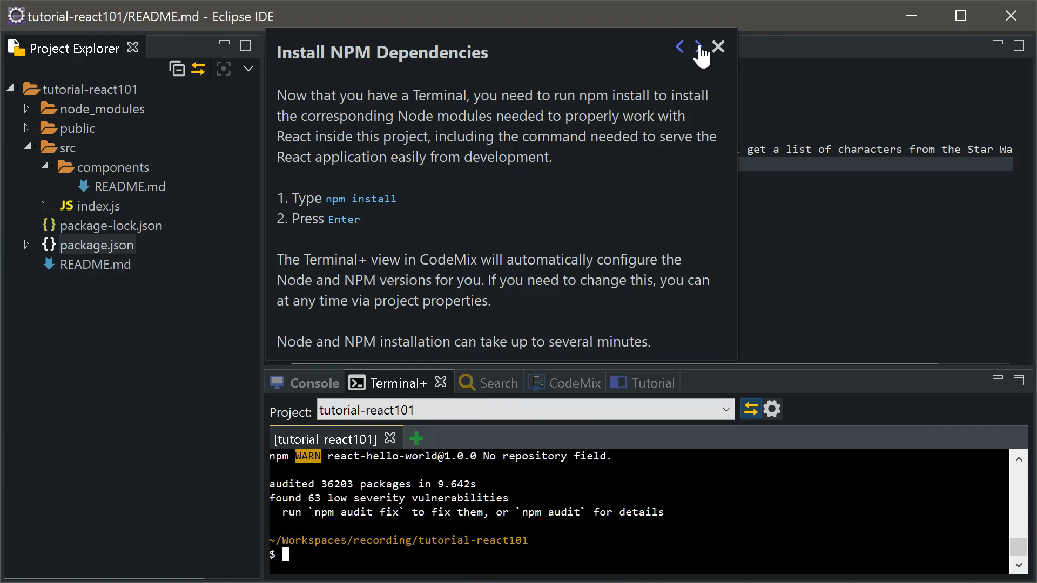
# Step: Create a new file StarWarsPeople.jsx in src/components and open it
pyautogui.click(697, 47)
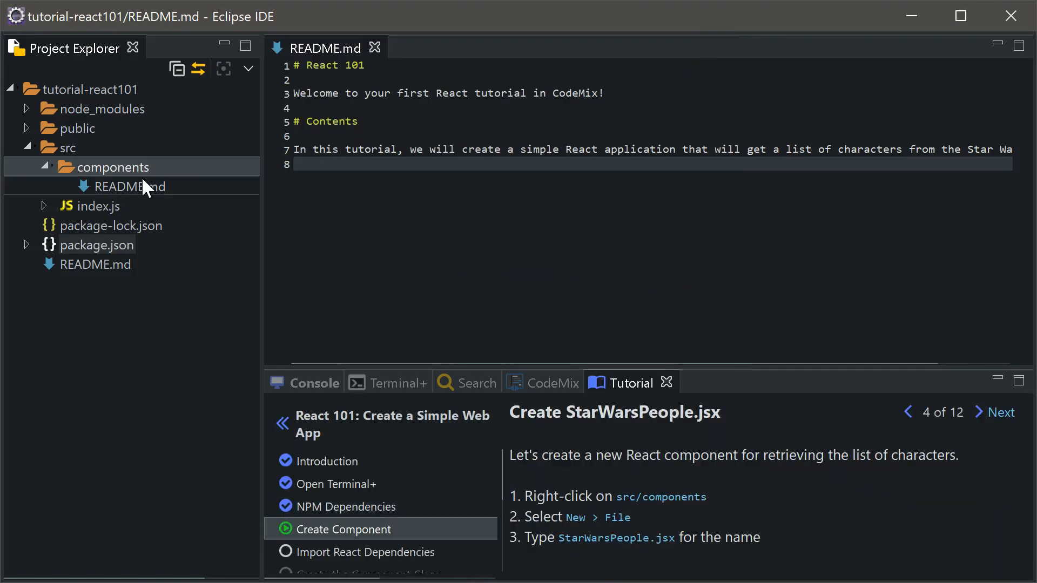
pyautogui.rightClick(116, 167)
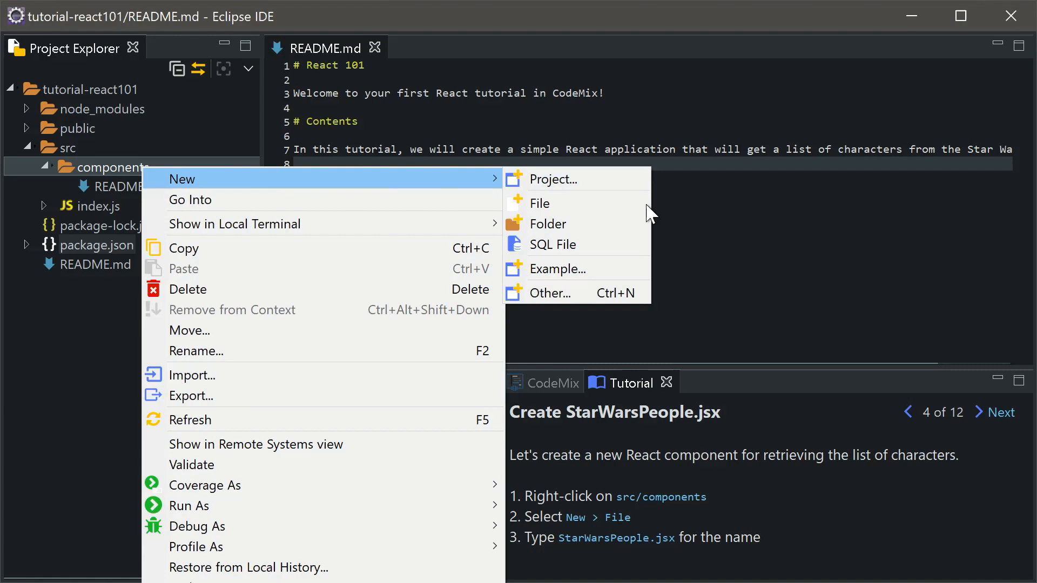
pyautogui.click(540, 203)
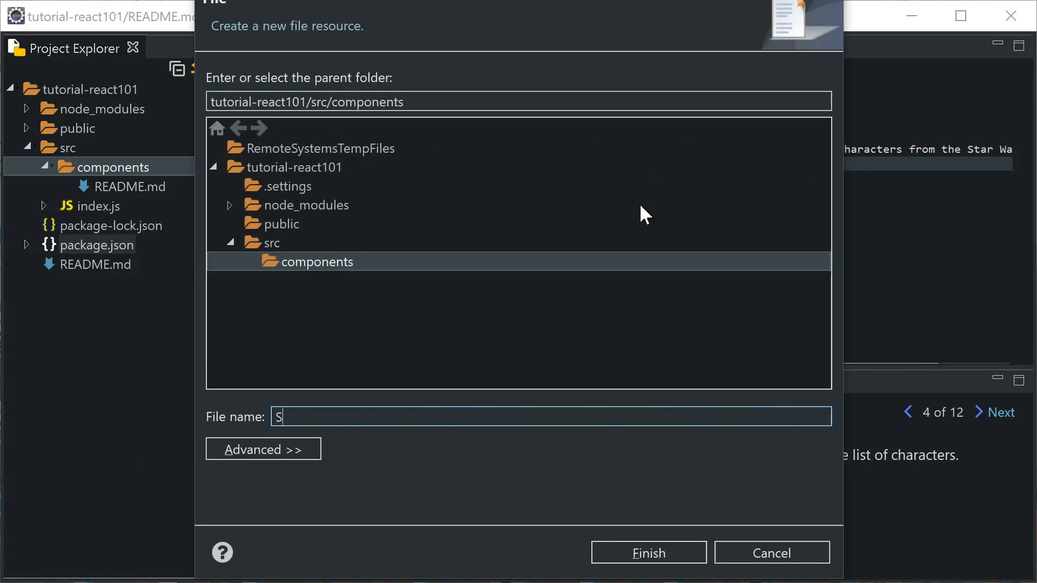
pyautogui.write('tarWarsPeop')
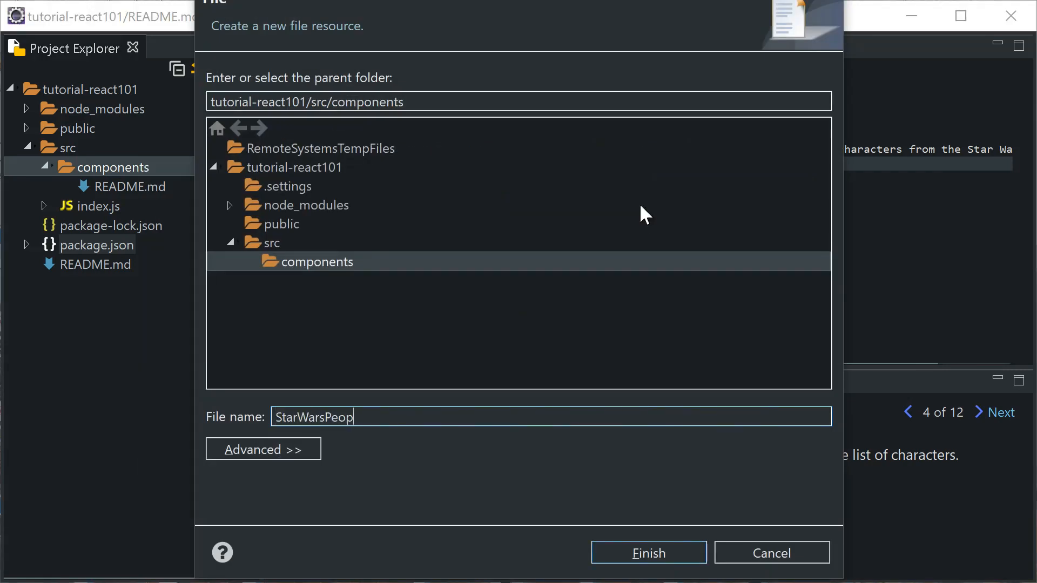
pyautogui.click(647, 553)
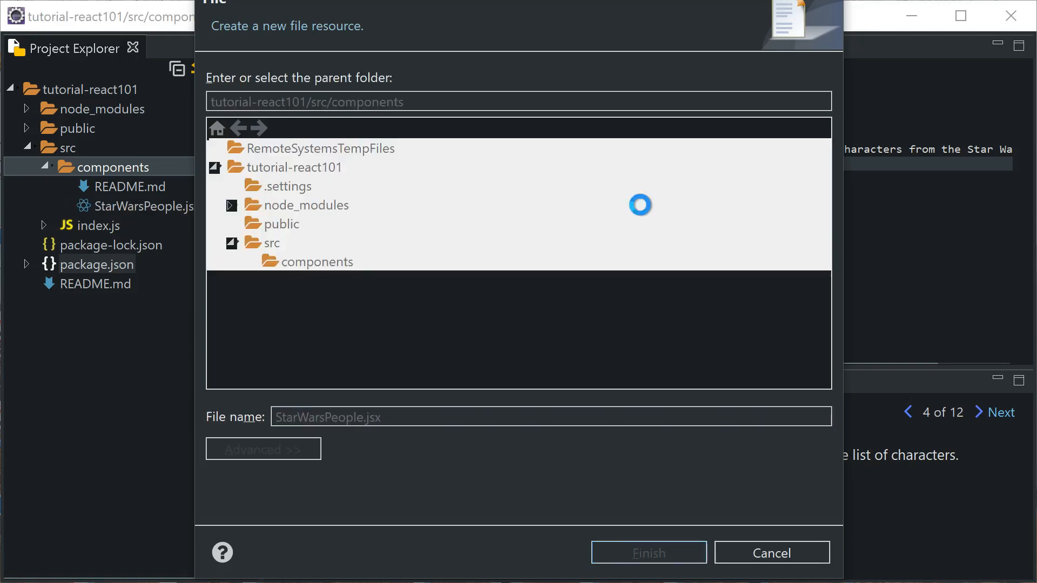
pyautogui.click(647, 552)
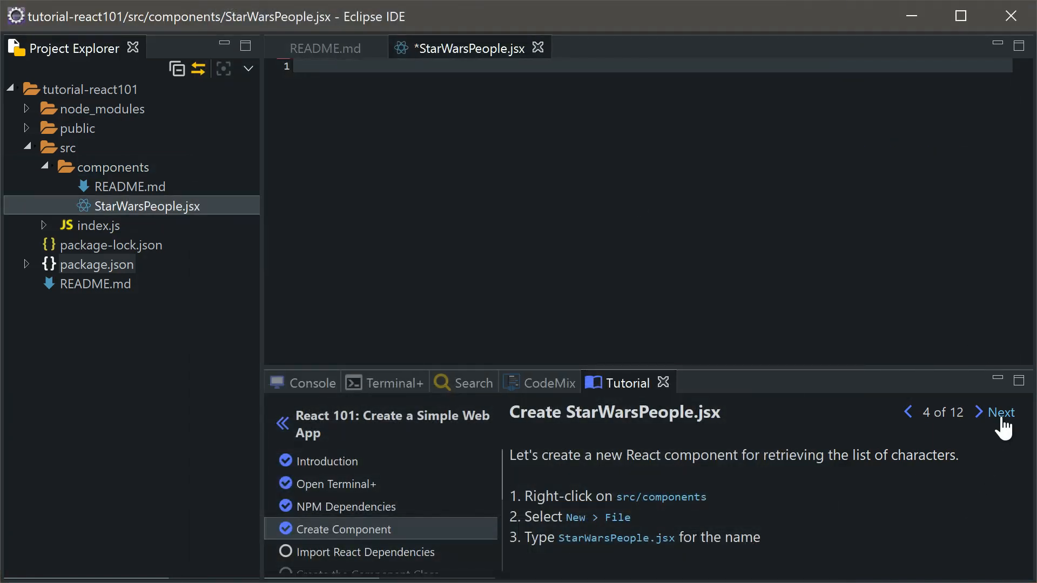
# Step: Write 'import React, { Component } from "react";' using the import template and content assist
pyautogui.write('import {  } from "re";')
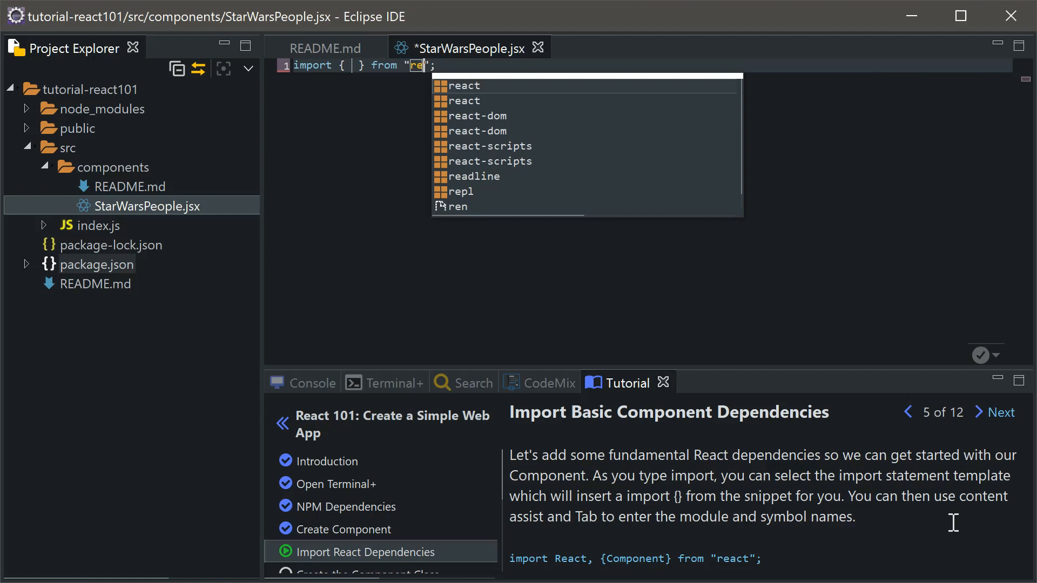
pyautogui.write('Component')
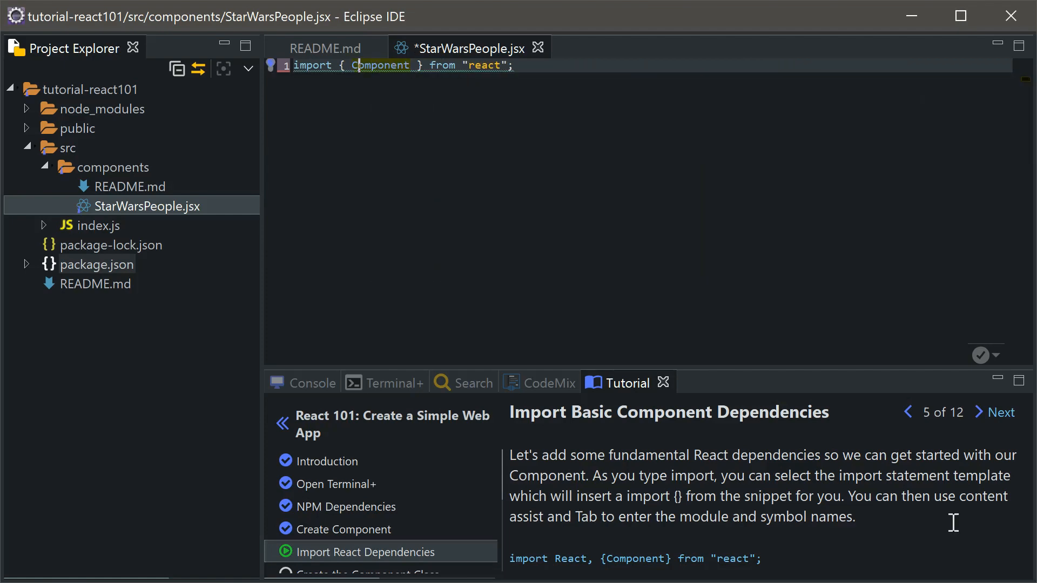
pyautogui.write('React,')
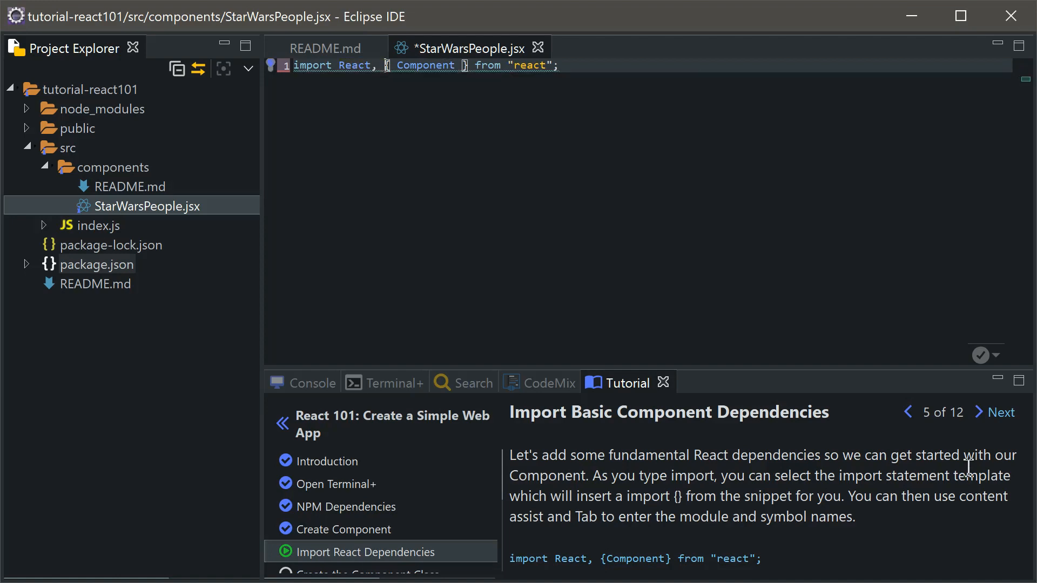
# Step: Declare 'class StarWarsPeople extends Component {' with Component from content assist
pyautogui.click(1000, 412)
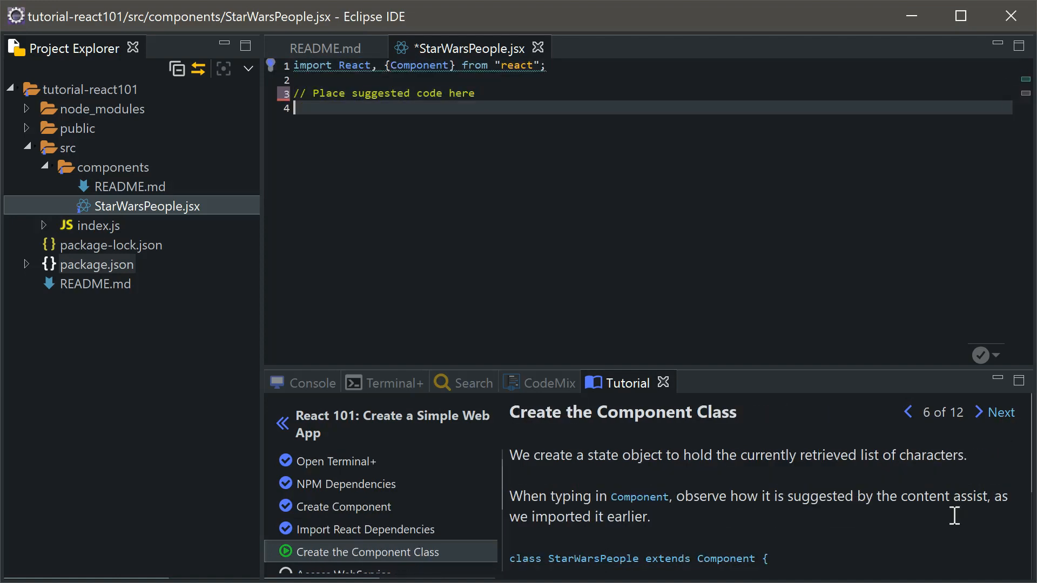
pyautogui.write('class StarWar')
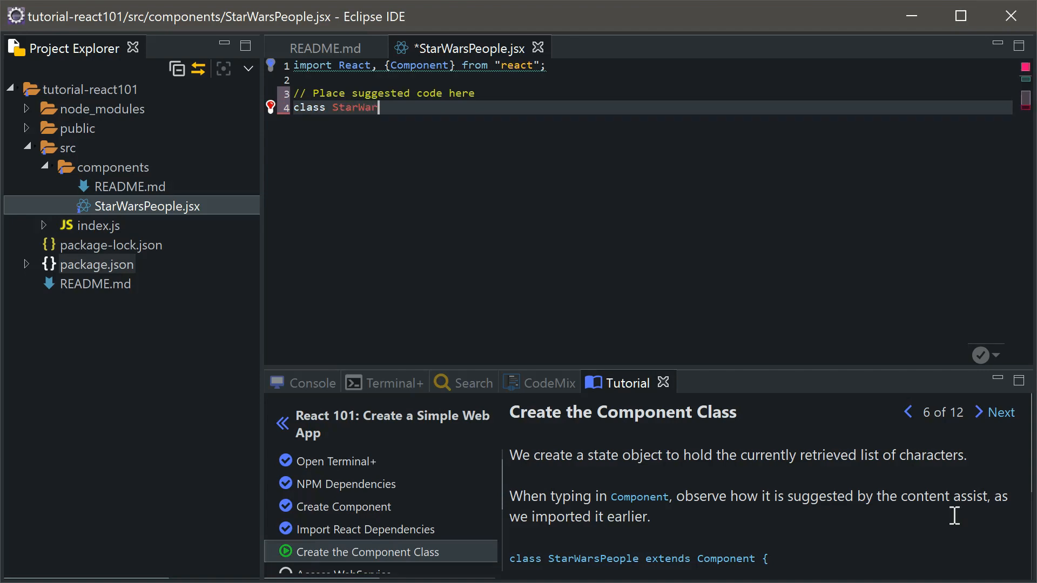
pyautogui.write('sPeople extends Com')
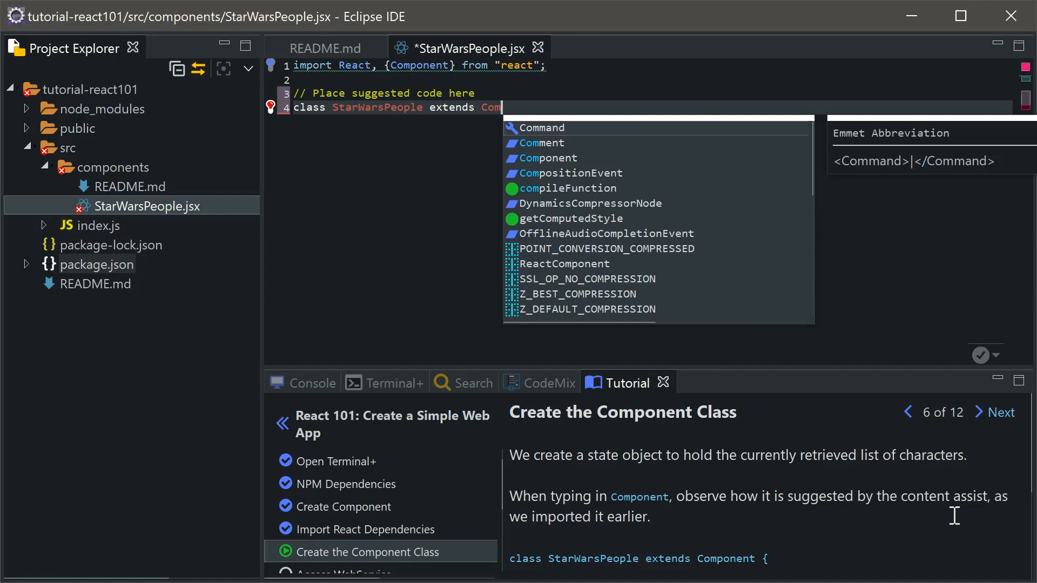
pyautogui.click(553, 157)
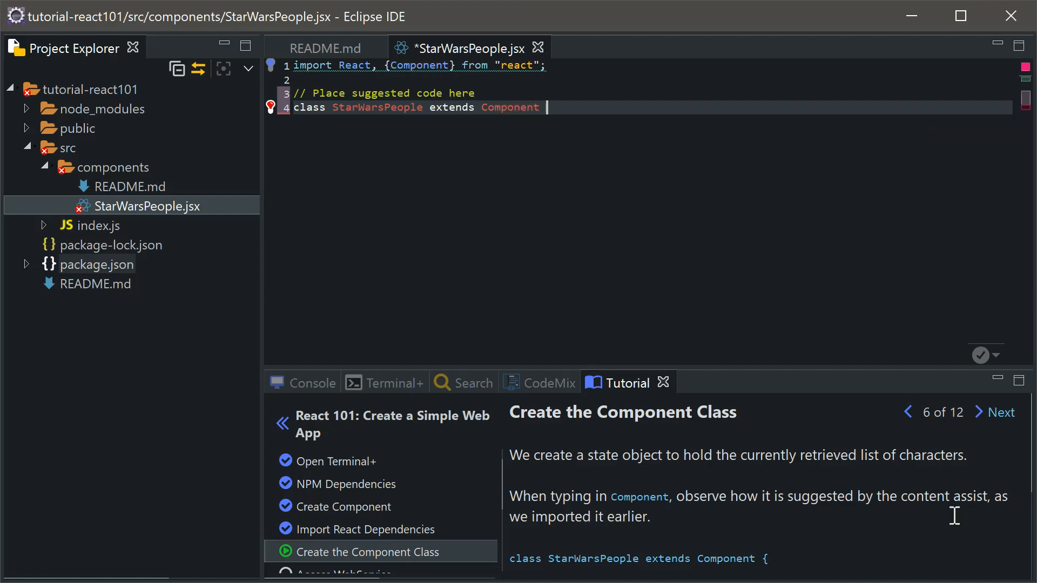
pyautogui.write('{')
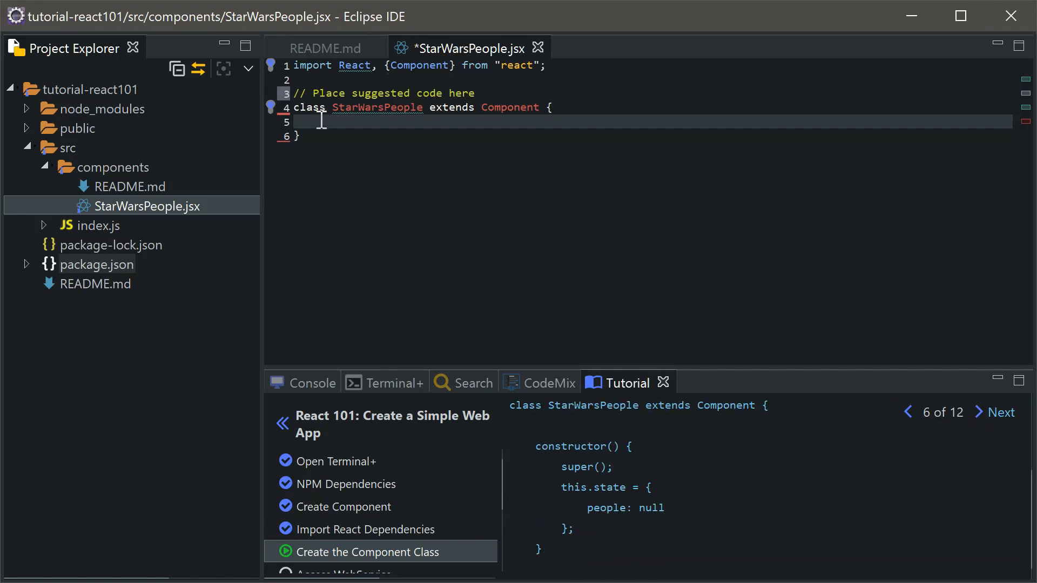
# Step: Add a constructor calling super() and advance the tutorial to step 7
pyautogui.write('constructor() {')
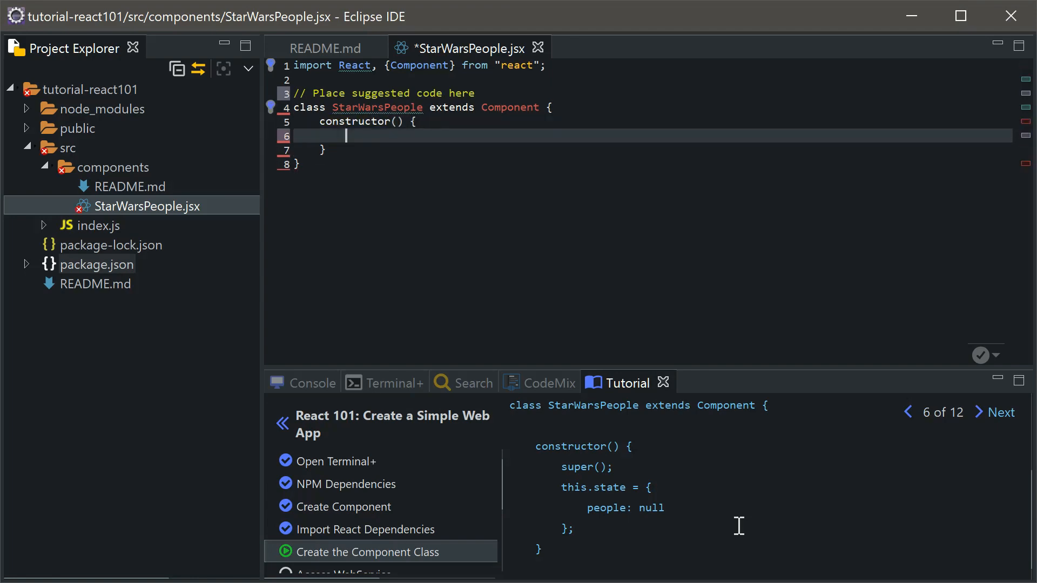
pyautogui.write('super();')
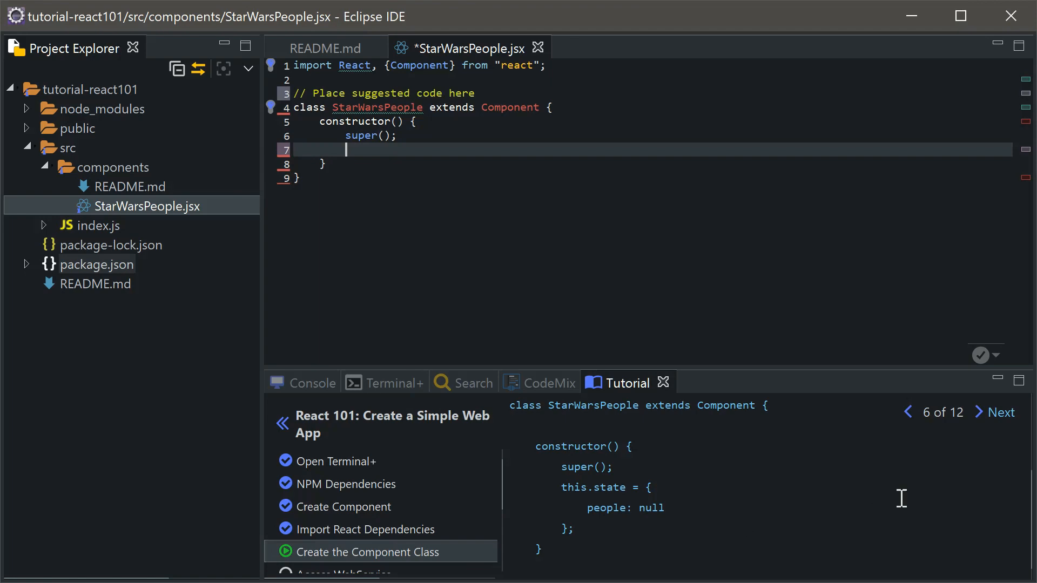
pyautogui.click(1001, 412)
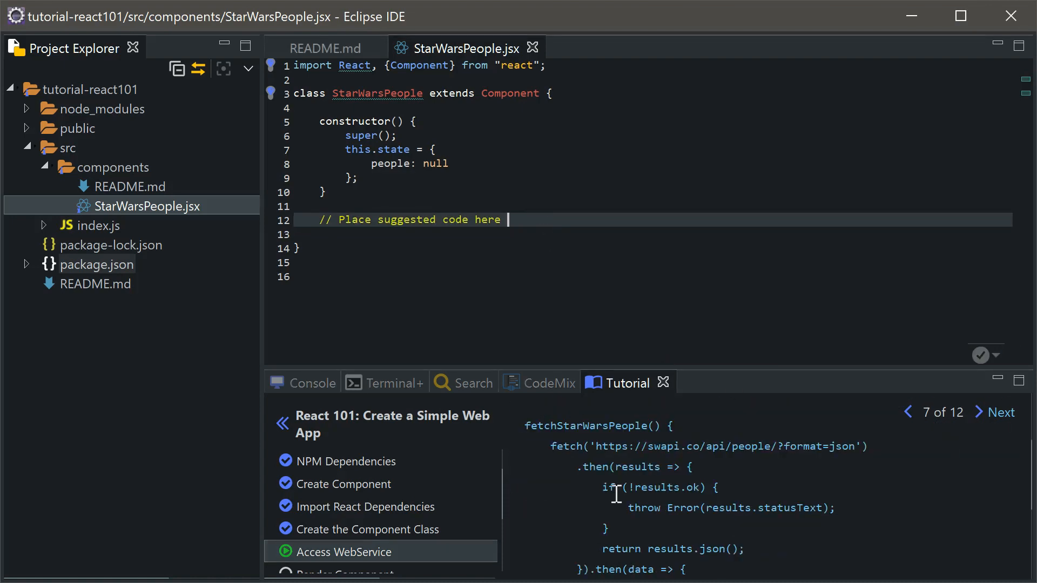
# Step: Write fetchStarWarsPeople(), fetching the URL and throwing an Error when results aren't ok
pyautogui.write('fetchStarWarsP')
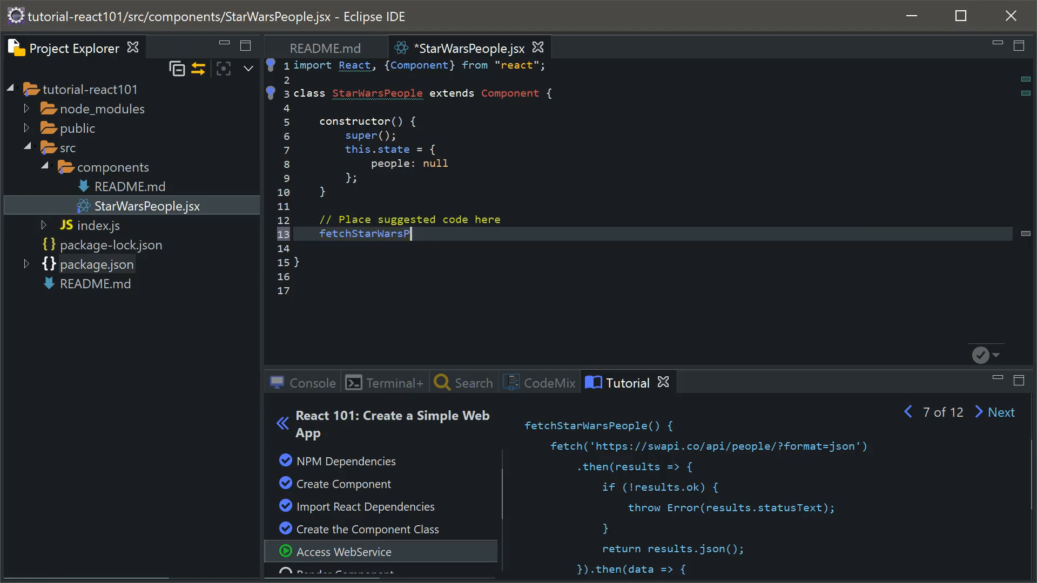
pyautogui.write('eople() {')
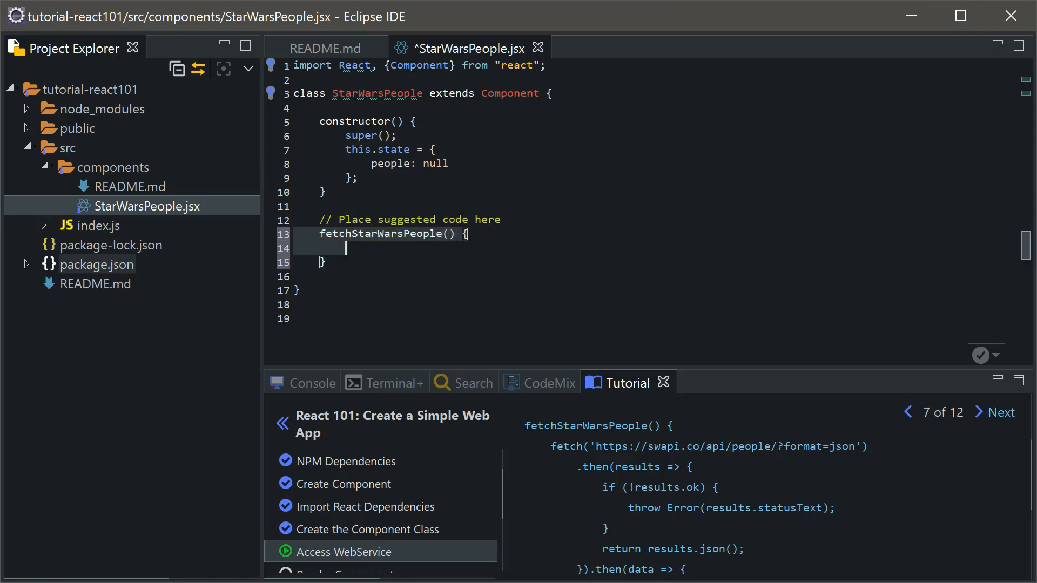
pyautogui.write('fetch(u')
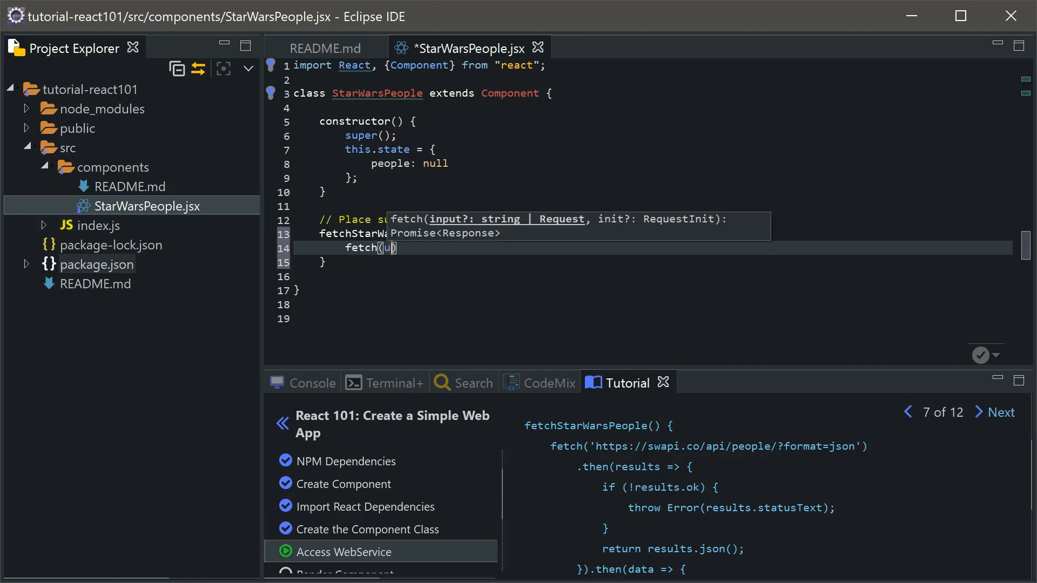
pyautogui.write('rl).then(results => {')
pyautogui.write('if(')
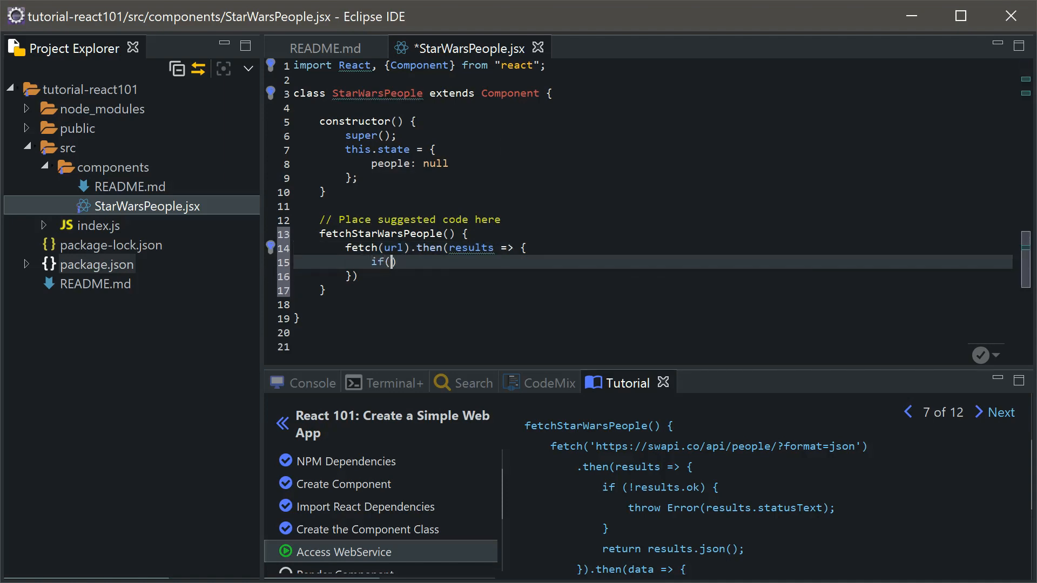
pyautogui.write('!results.ok')
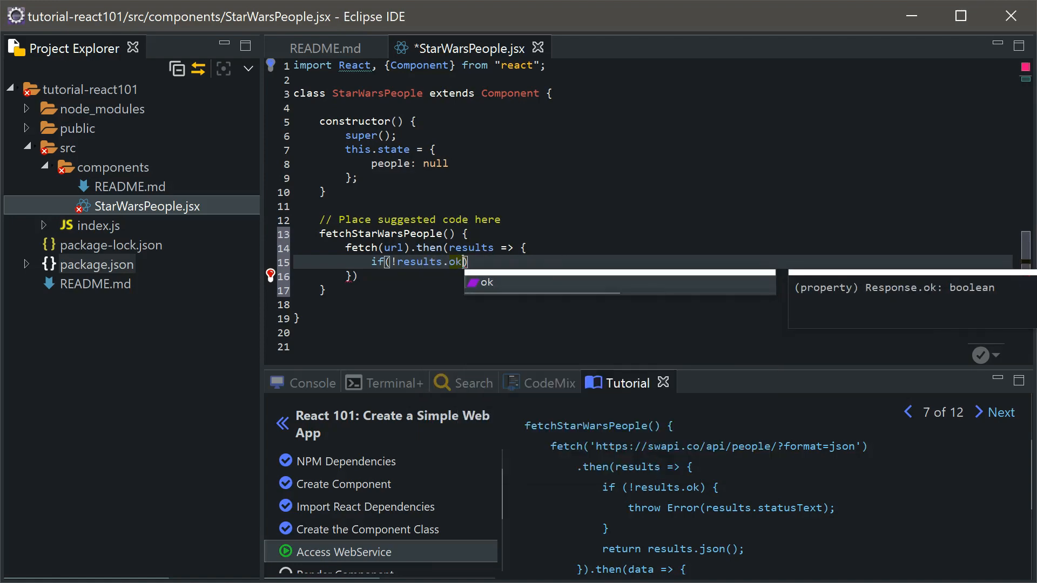
pyautogui.write('{')
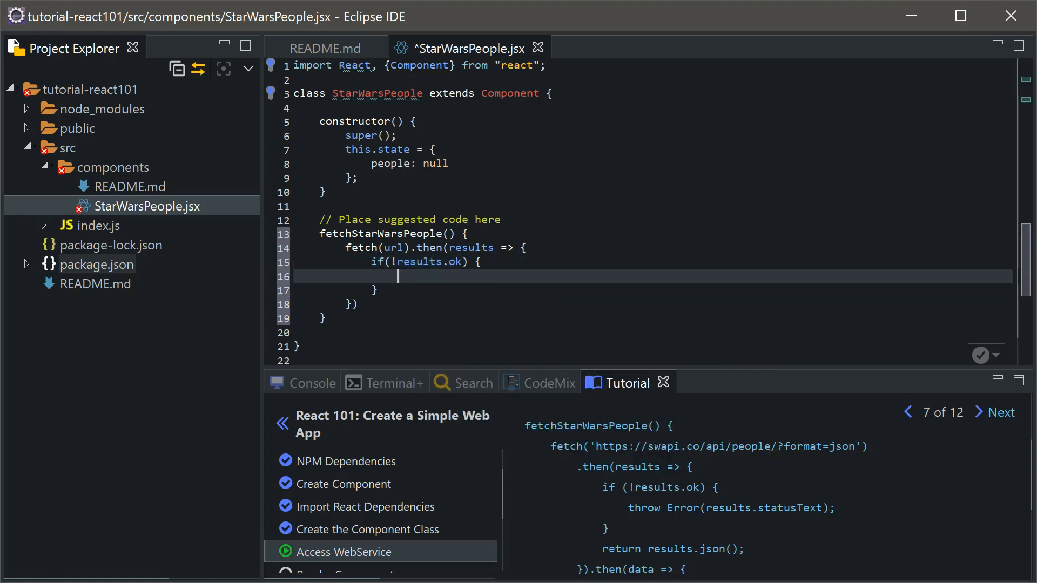
pyautogui.write('throw Error(results')
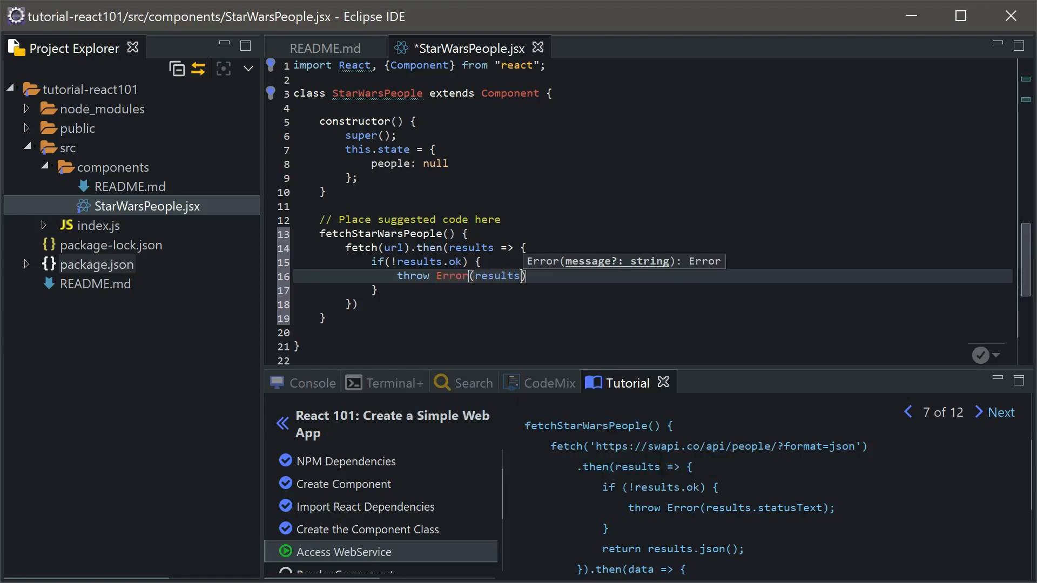
pyautogui.write('.statusText')
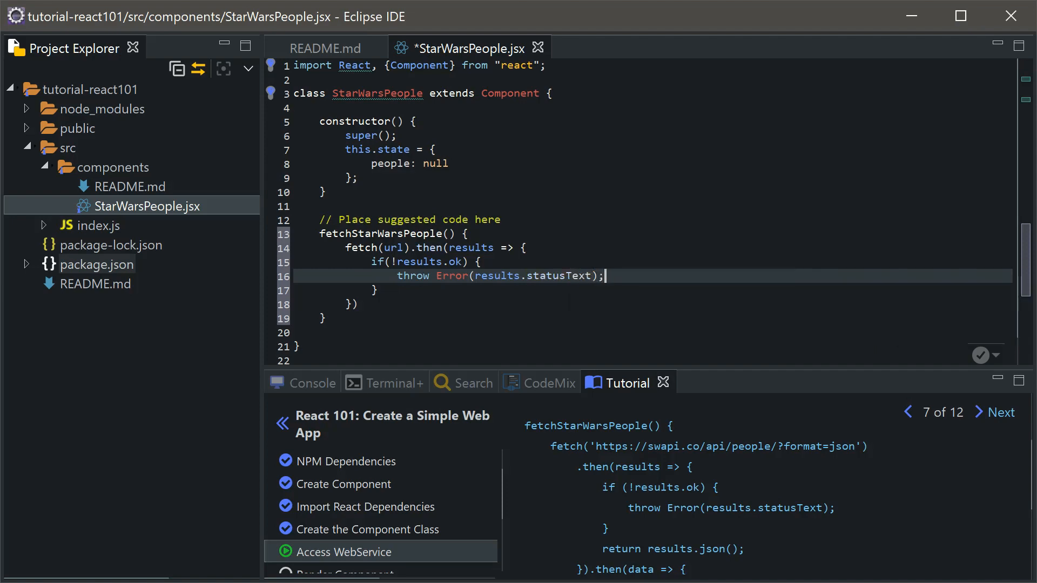
pyautogui.moveTo(966, 479)
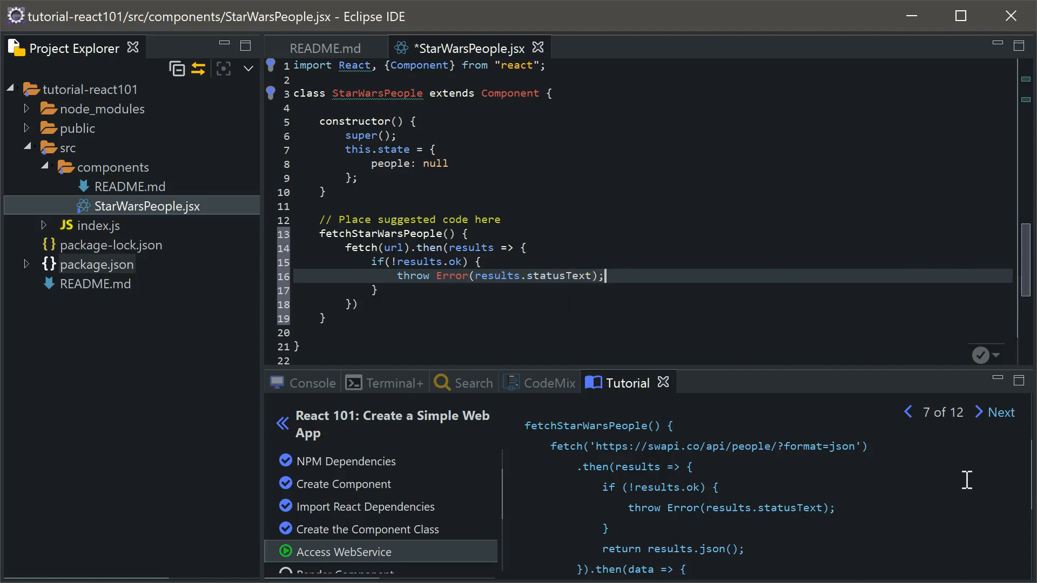
# Step: Add componentDidMount() calling fetchStarWarsPeople and advance to the Render Component step
pyautogui.scroll(-3)
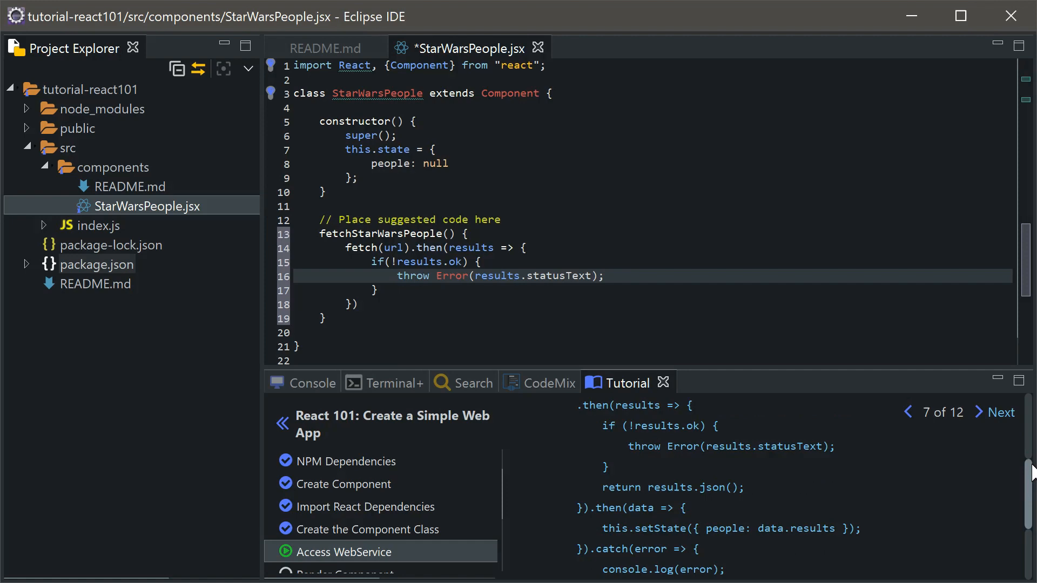
pyautogui.scroll(-3)
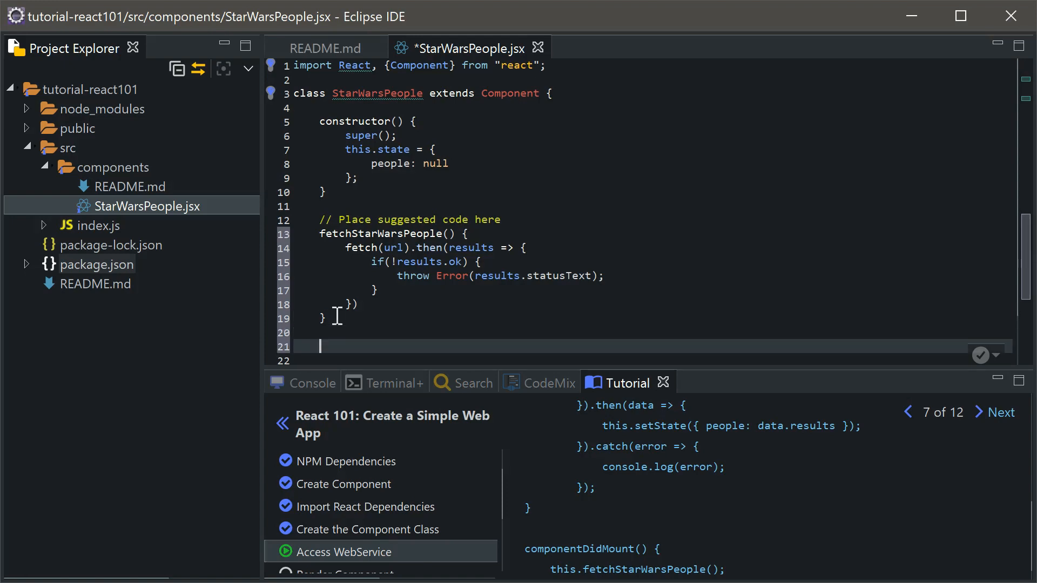
pyautogui.write('componentDidMount() {')
pyautogui.click(653, 360)
pyautogui.write('this.fetchStarWarsPeople();')
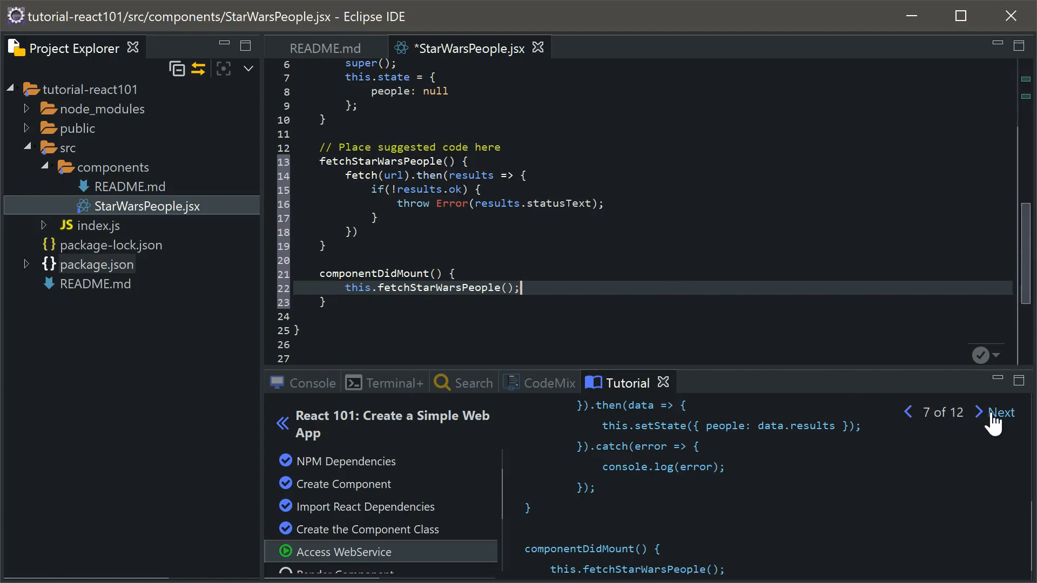
pyautogui.click(1000, 412)
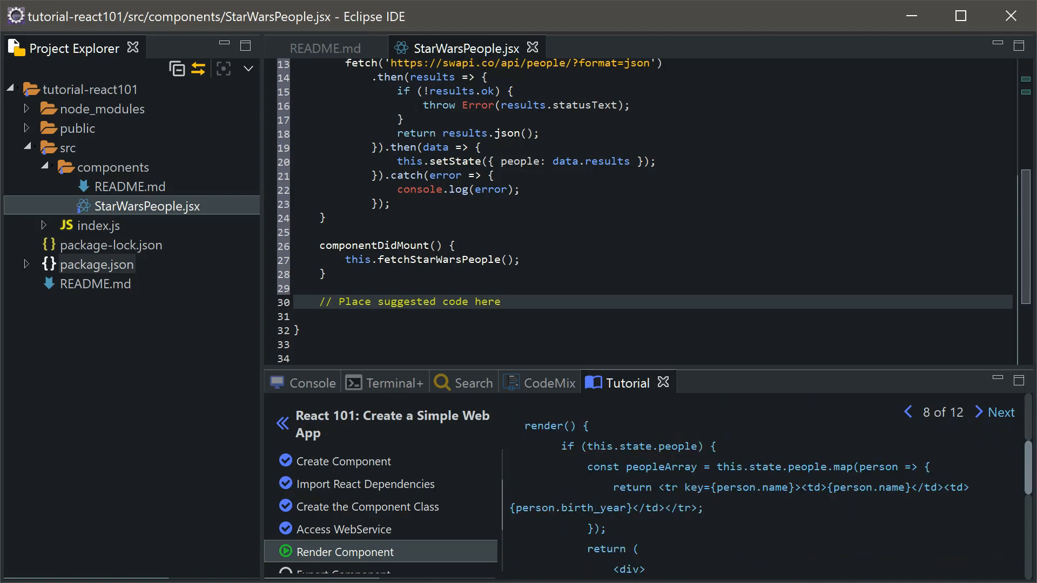
# Step: Start the render method at the placeholder comment with an if check on this.state
pyautogui.click(506, 301)
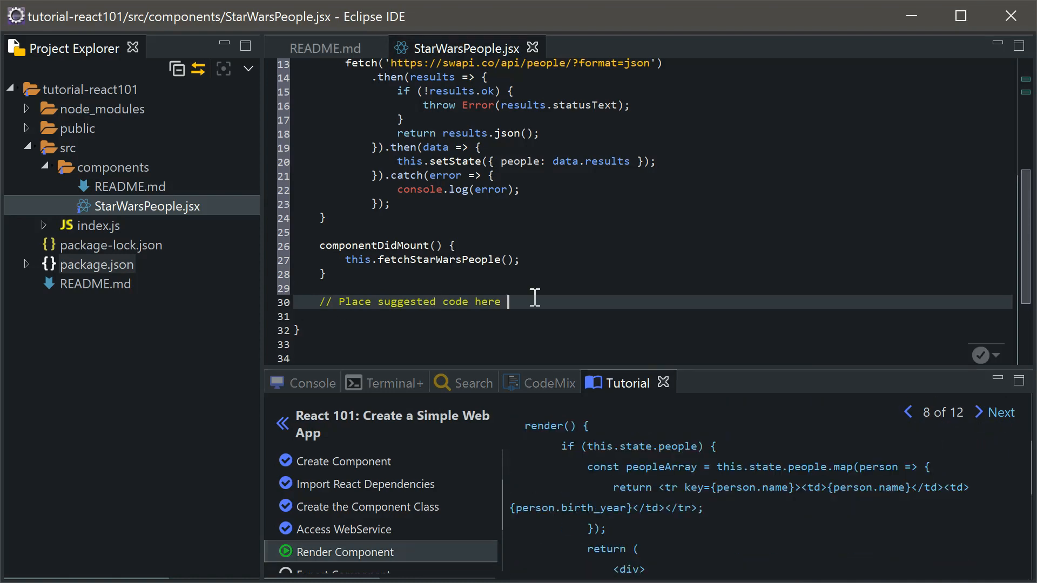
pyautogui.write('r')
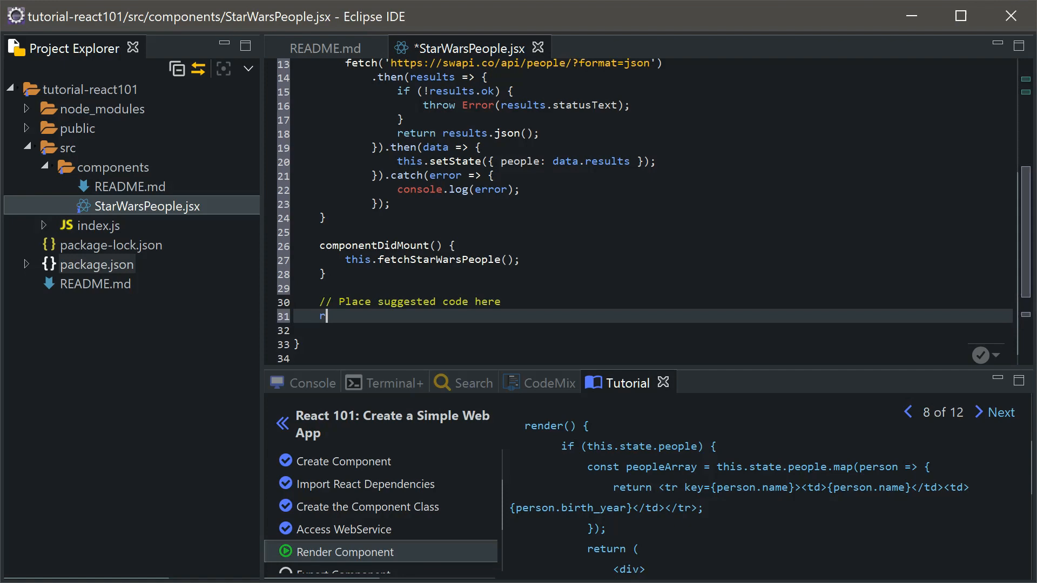
pyautogui.write('ender() {')
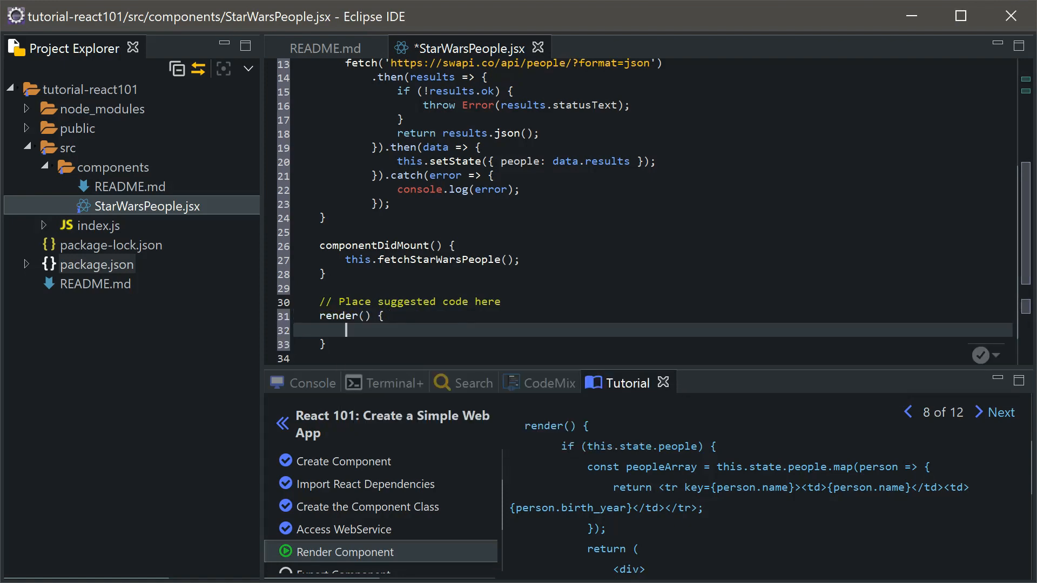
pyautogui.write('if (this.state.people')
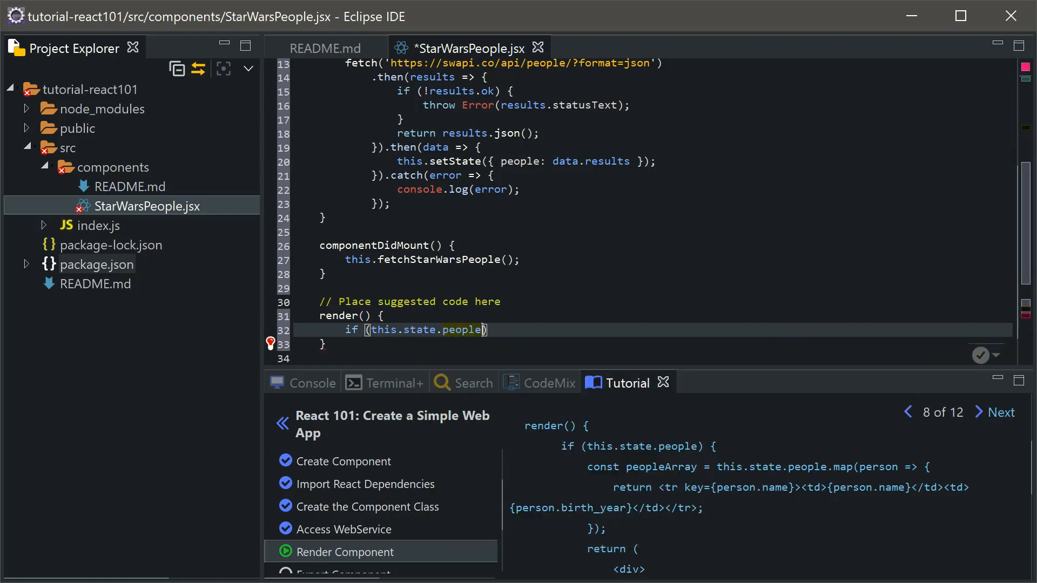
pyautogui.write('{')
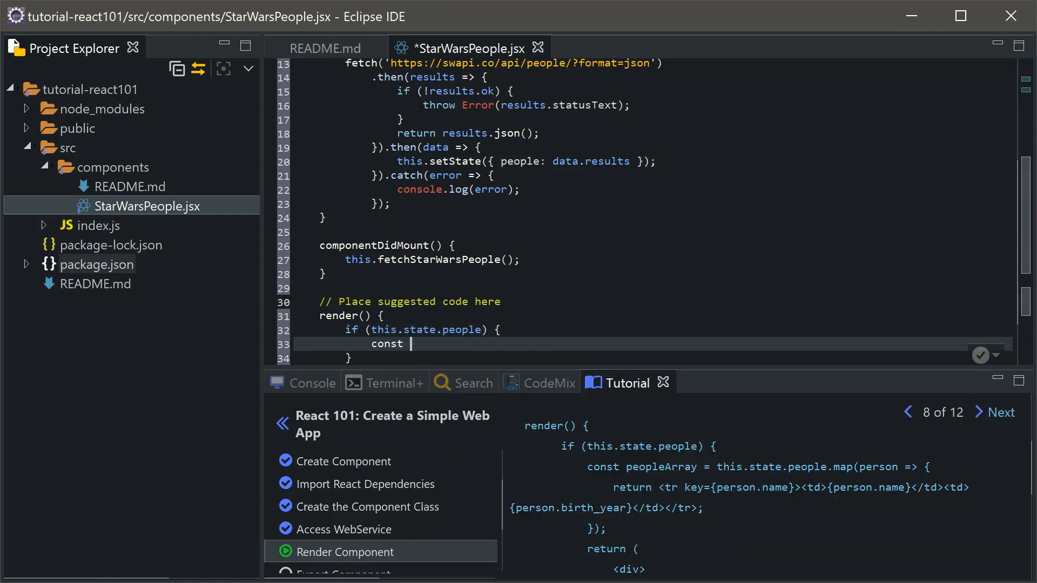
# Step: Map this.state.people into peopleArray, returning <tr> rows with person.name
pyautogui.write('peopleArray')
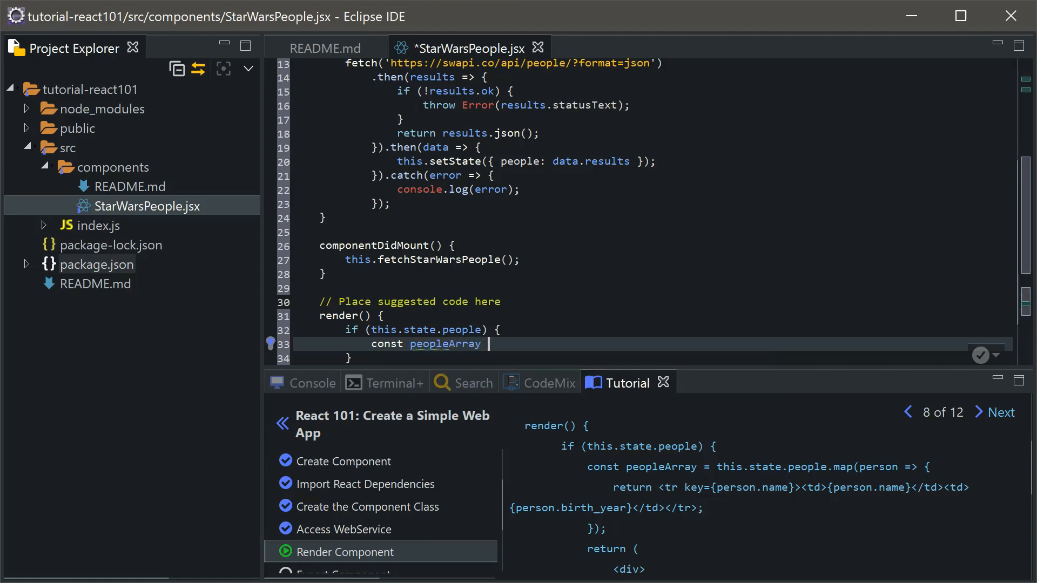
pyautogui.write('= this.state.people.map(person => {')
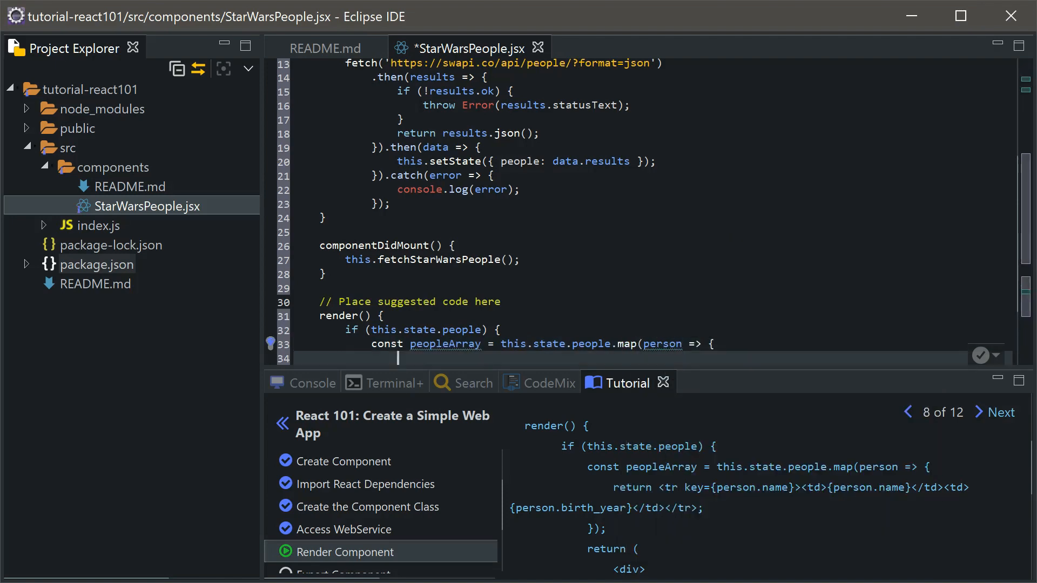
pyautogui.write('return')
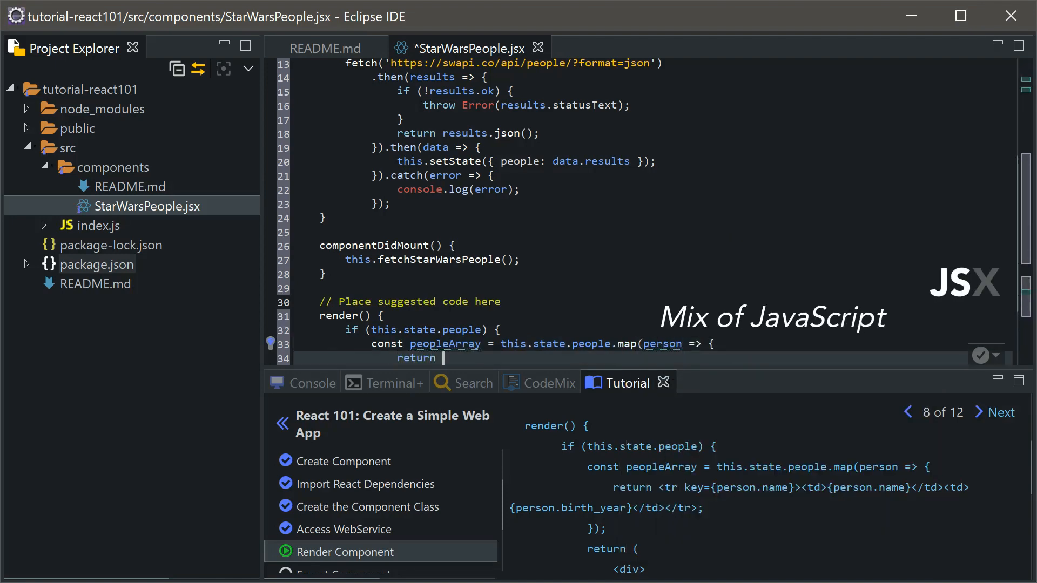
pyautogui.write('<tr key={')
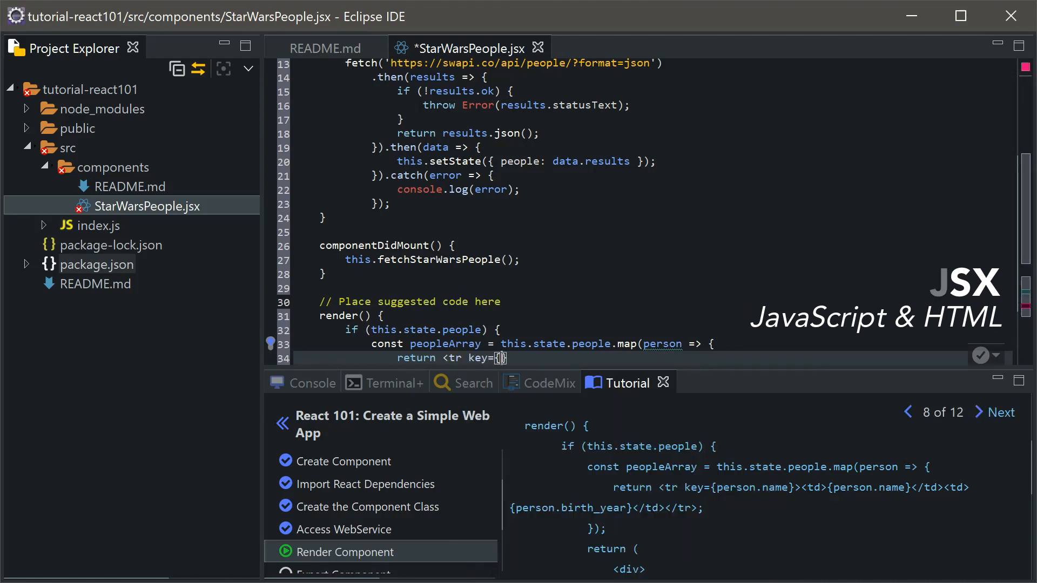
pyautogui.write('person.name')
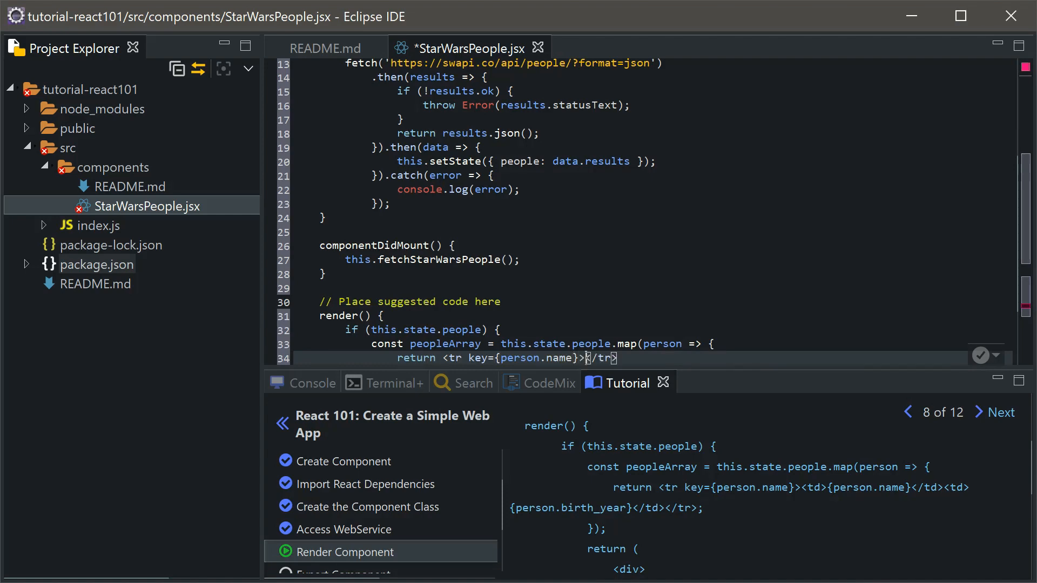
pyautogui.write('person.name}</td>')
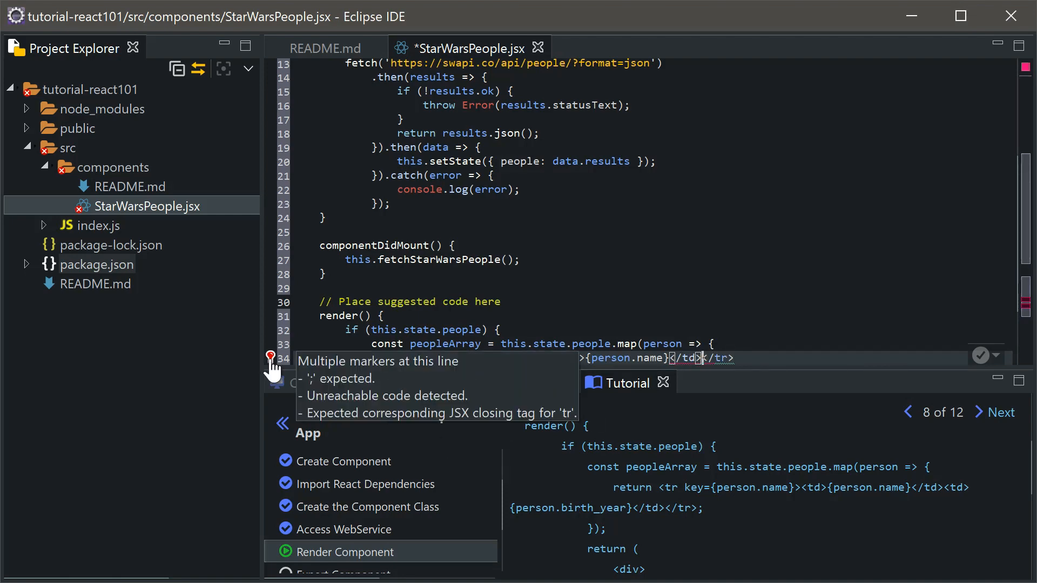
pyautogui.moveTo(589, 357)
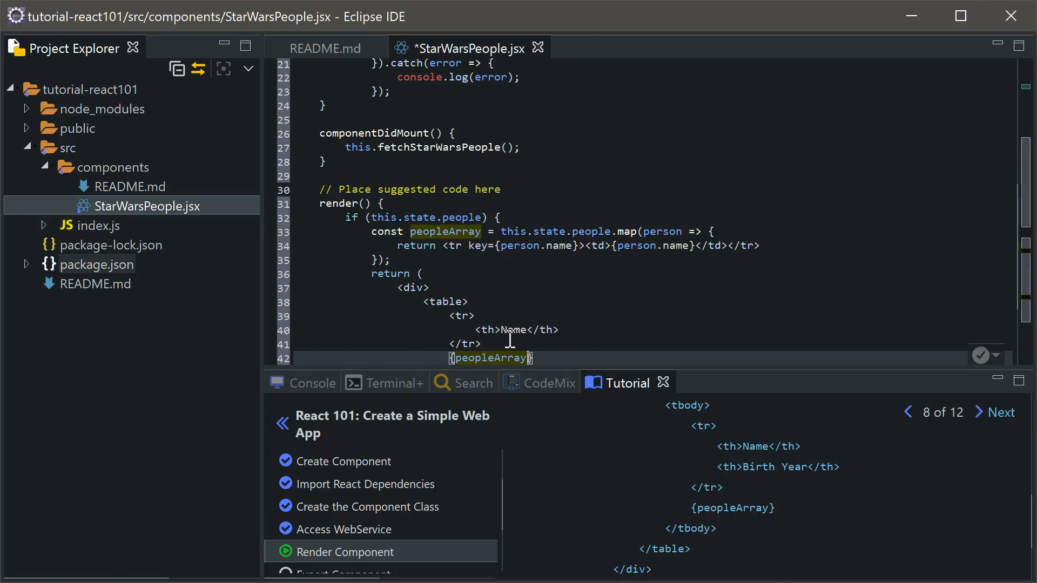
# Step: Insert the tutorial's render table code and add 'export default StarWarsPeople;' at the end
pyautogui.click(995, 412)
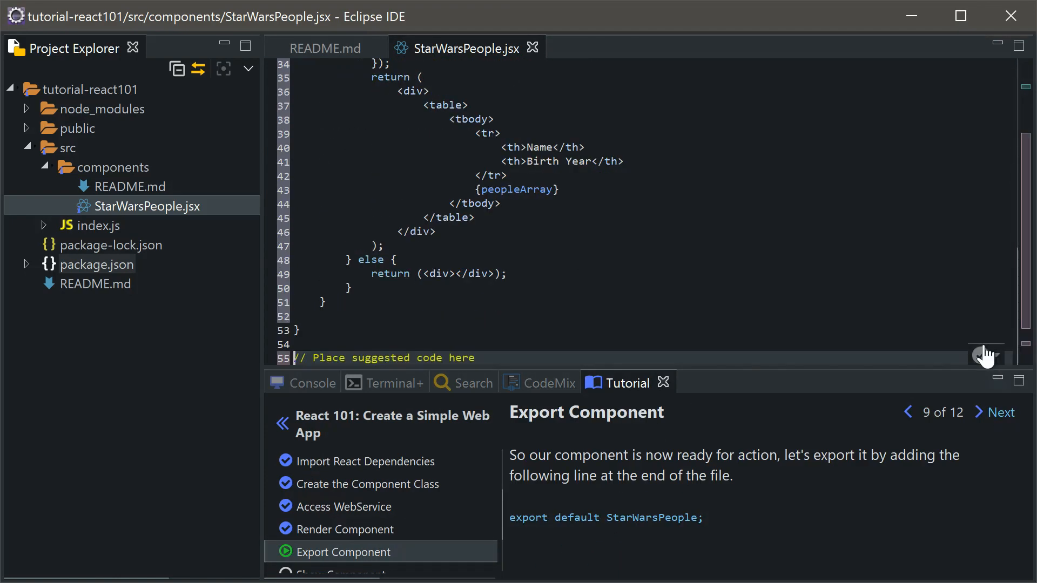
pyautogui.write('export')
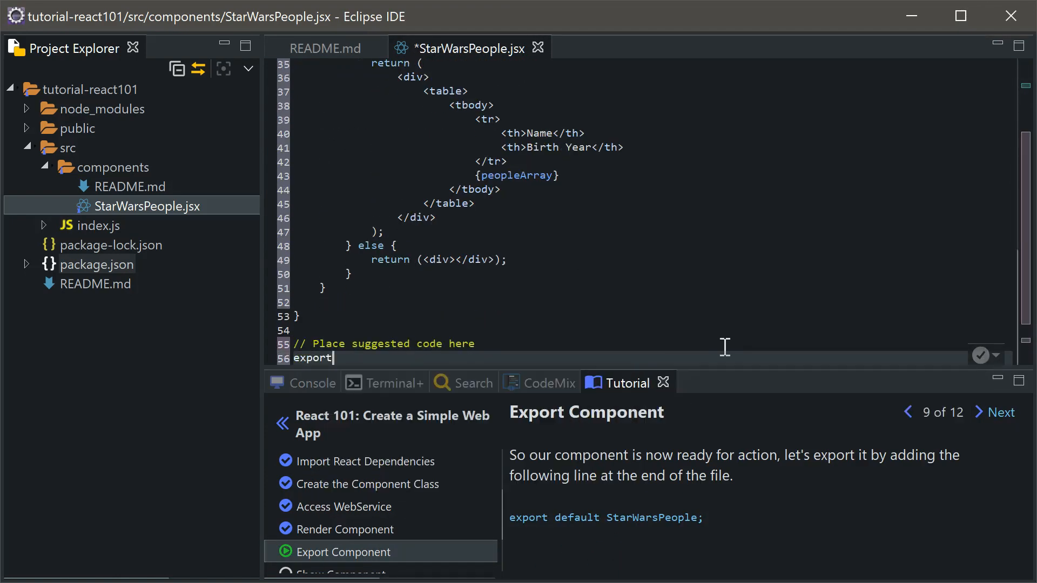
pyautogui.write('default')
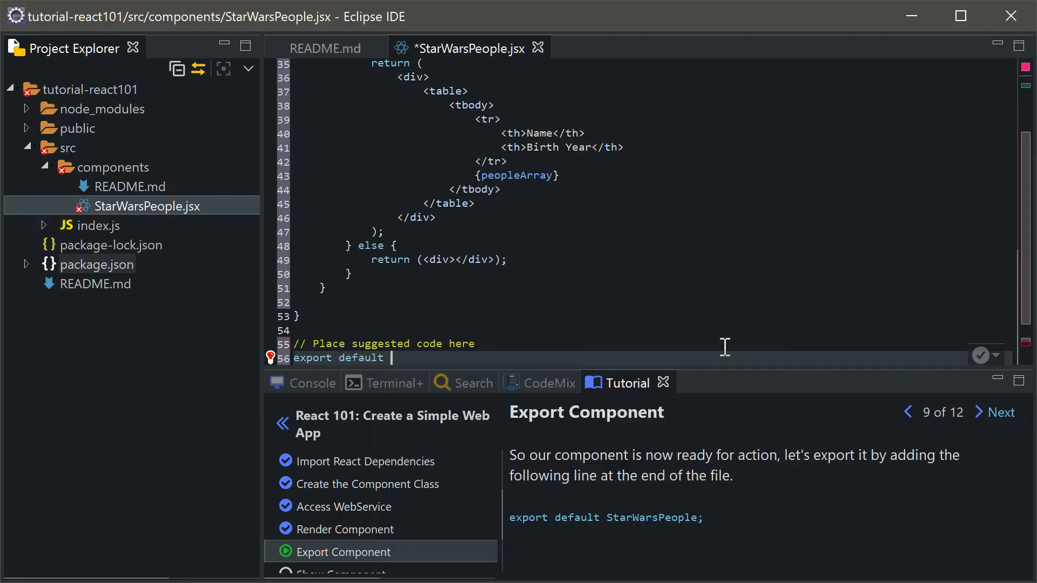
pyautogui.write('StarWarsPeople;')
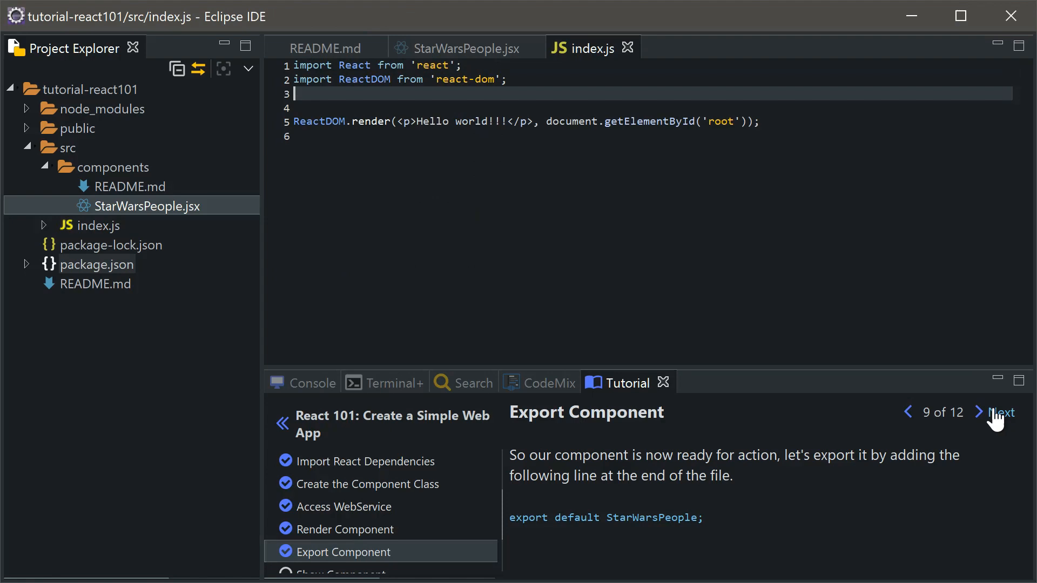
# Step: Import StarWarsPeople in index.js and replace <p>Hello world!!!</p> with <StarWarsPeople/>
pyautogui.click(1001, 412)
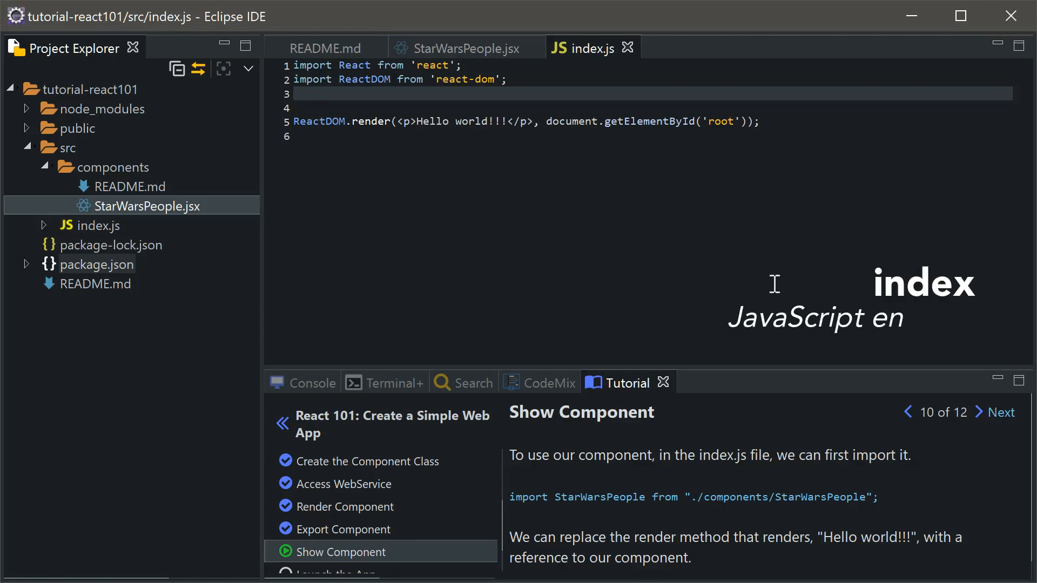
pyautogui.write('import {  from "./components/')
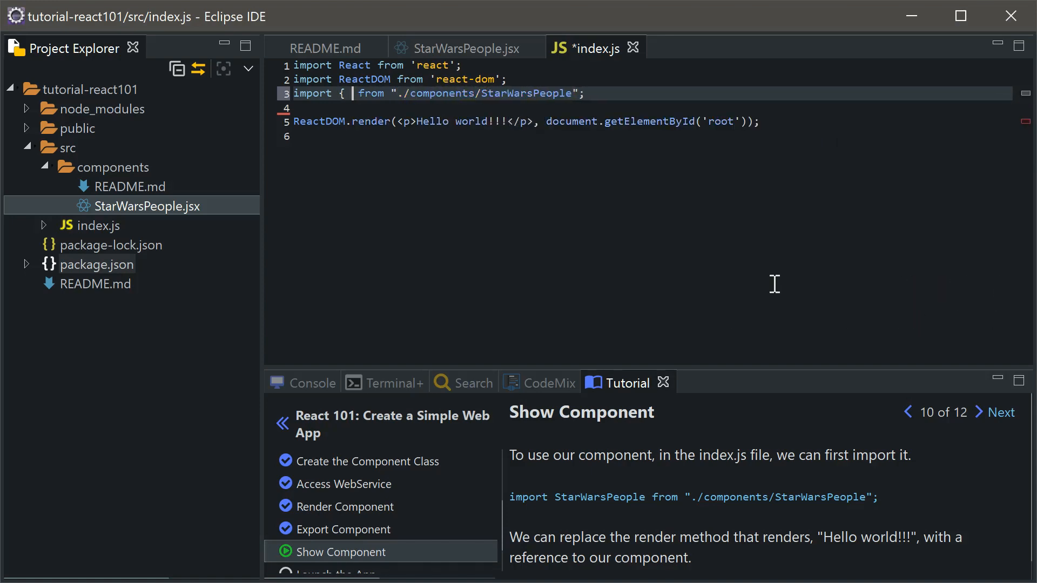
pyautogui.write('StarWarsPeople')
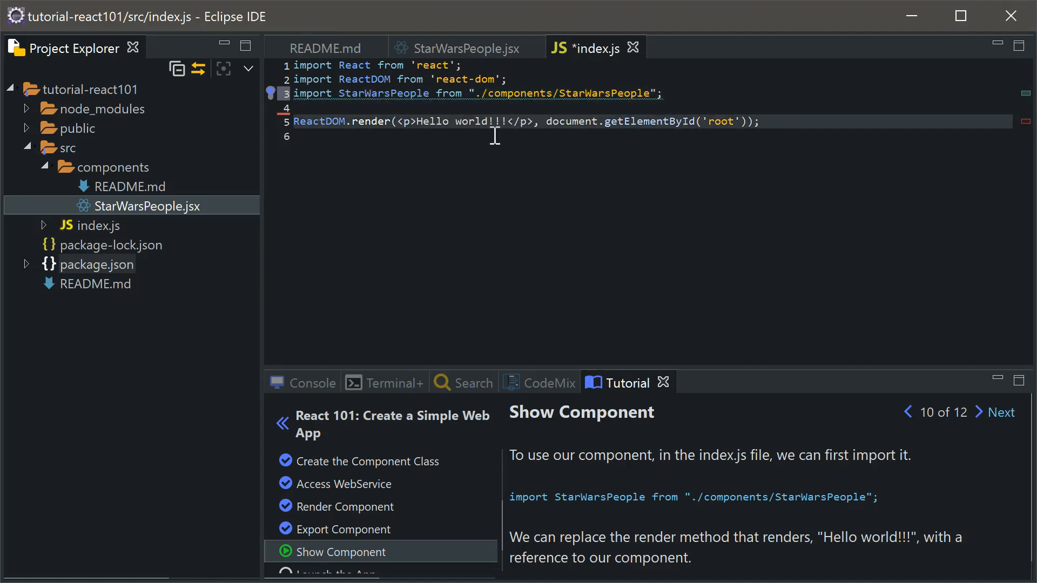
pyautogui.moveTo(404, 121); pyautogui.dragTo(533, 121)
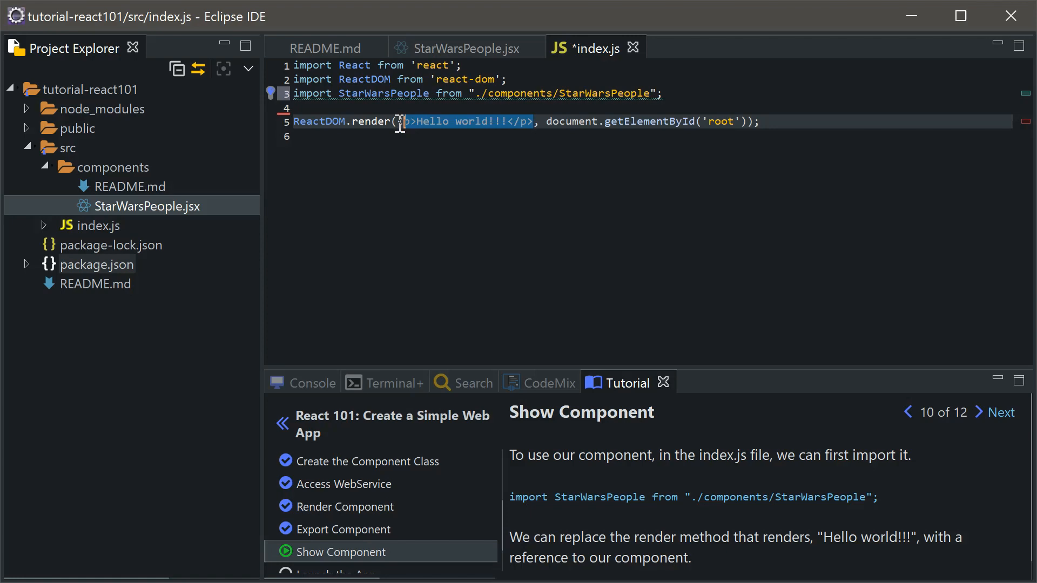
pyautogui.write('StarWarsPeopl')
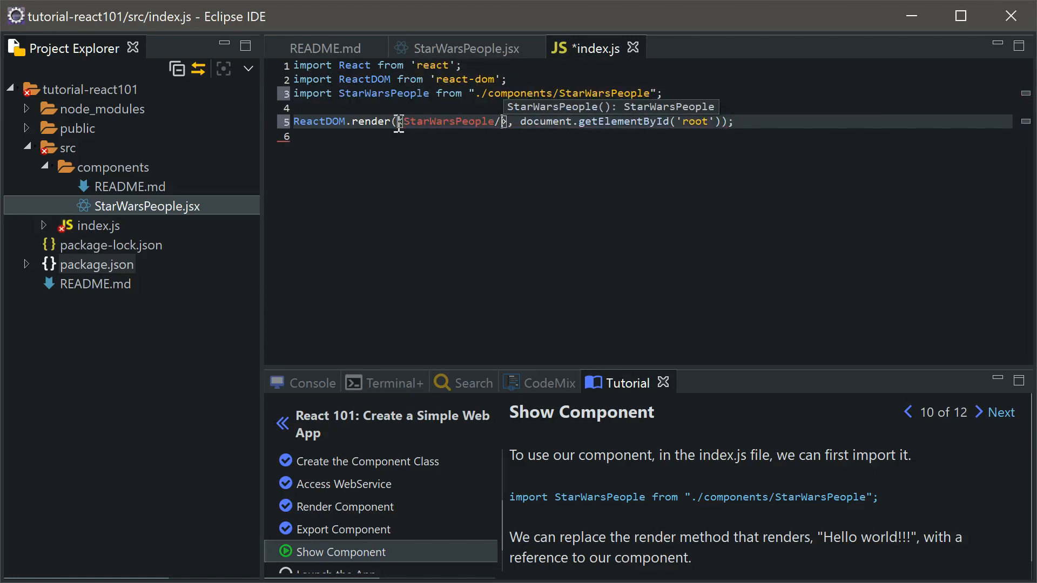
pyautogui.moveTo(455, 205)
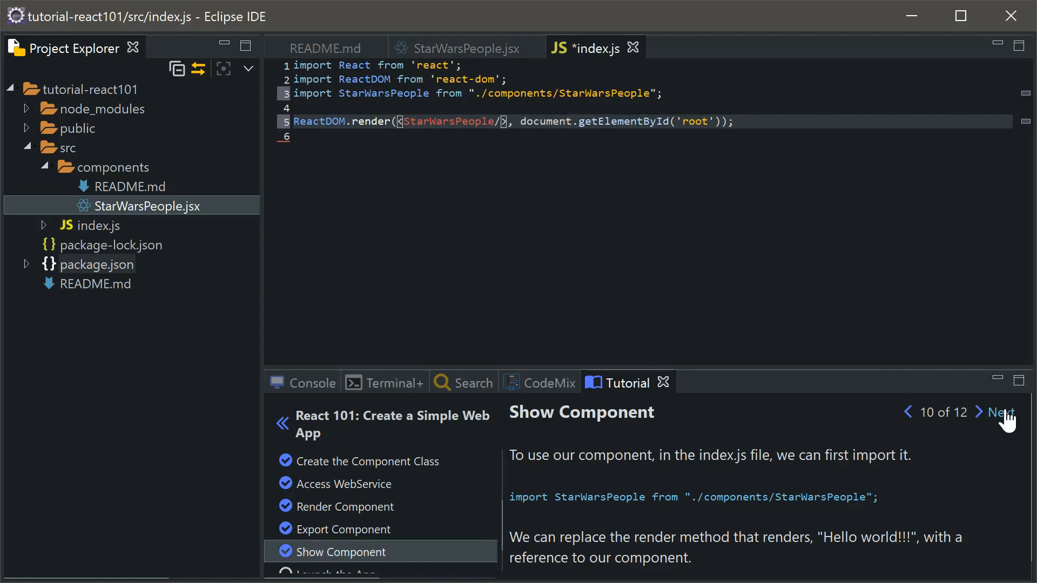
pyautogui.click(1004, 412)
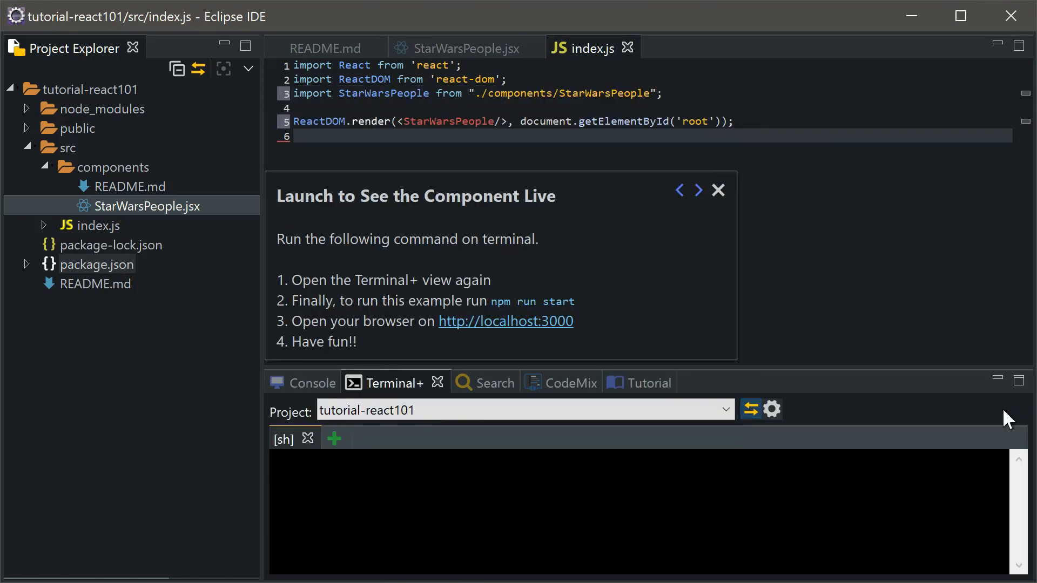
# Step: Run 'npm run start' in a tutorial-react101 shell to serve the Star Wars table at localhost:3000
pyautogui.click(333, 438)
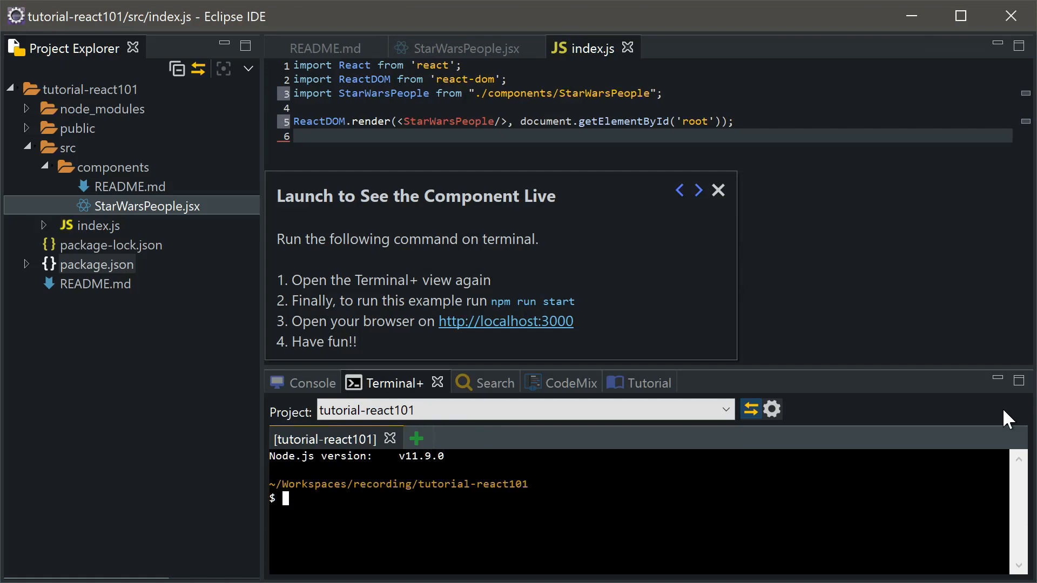
pyautogui.write('npm run start')
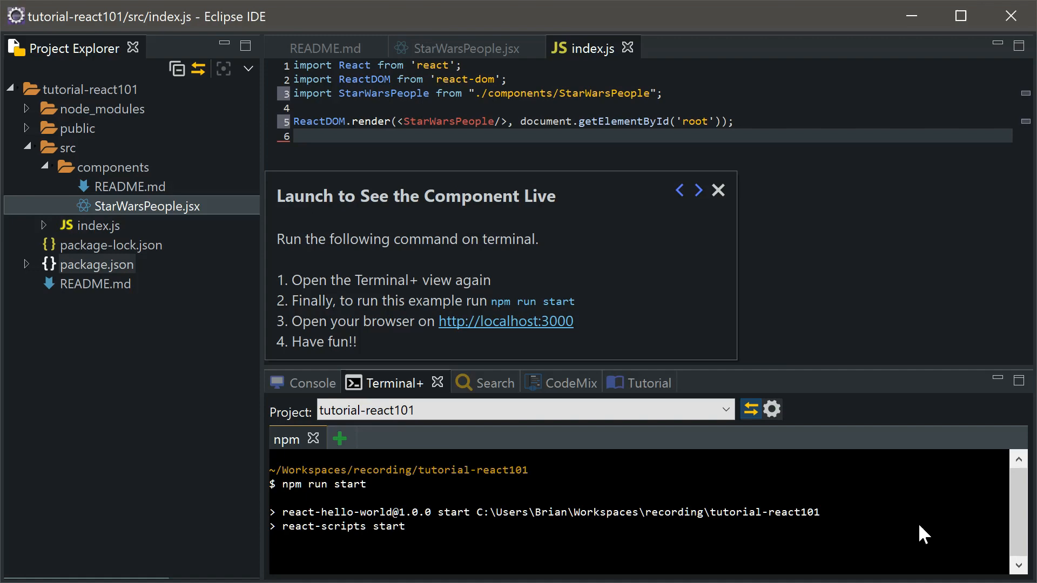
pyautogui.write('Y')
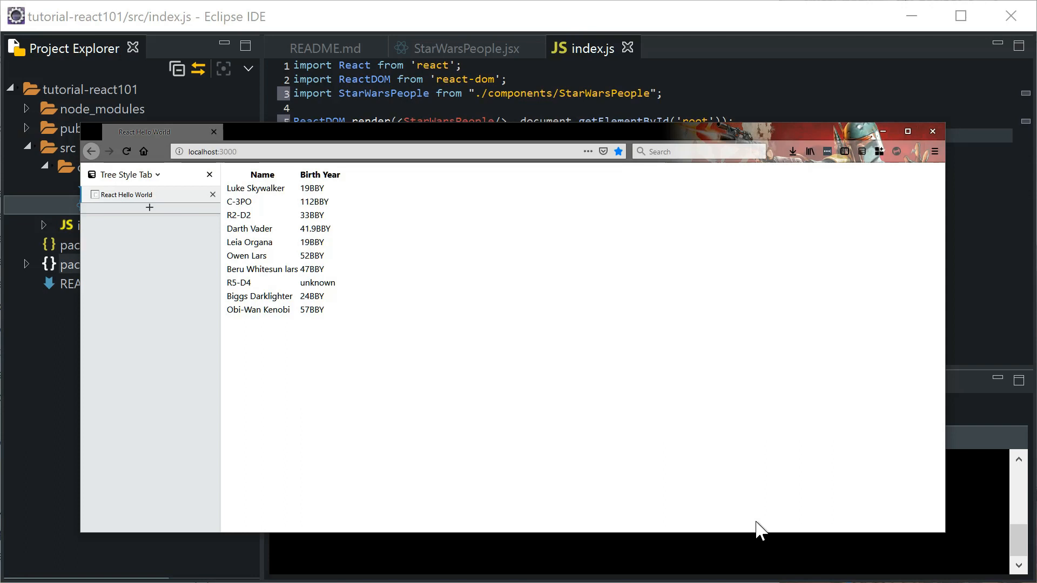
pyautogui.moveTo(766, 561)
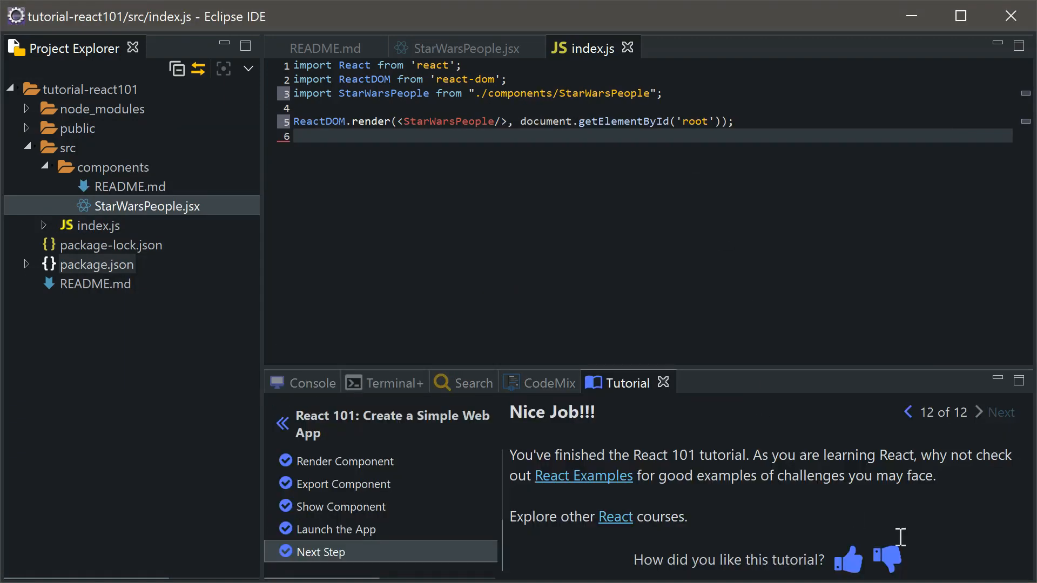
pyautogui.moveTo(598, 533)
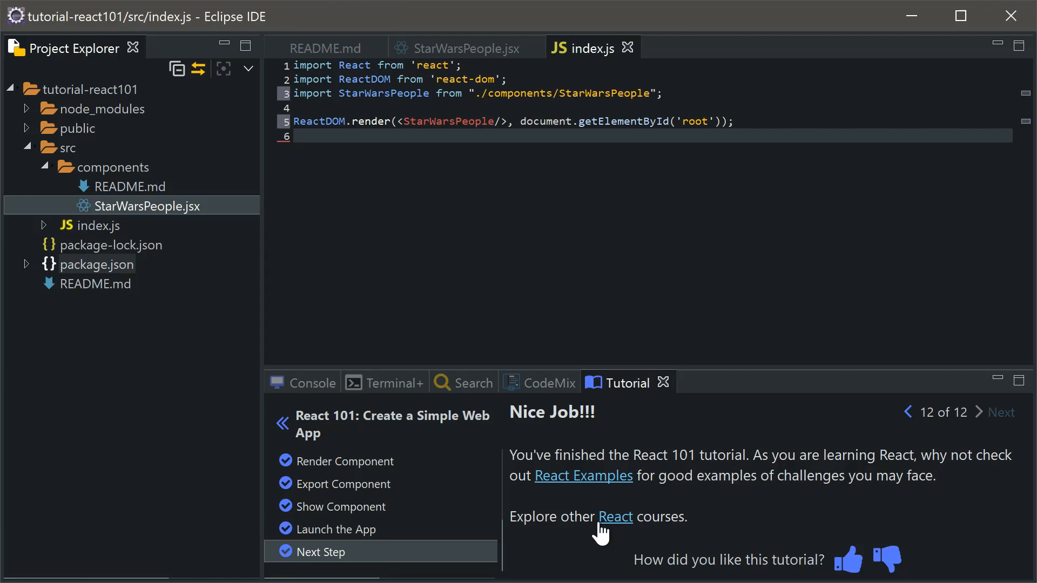